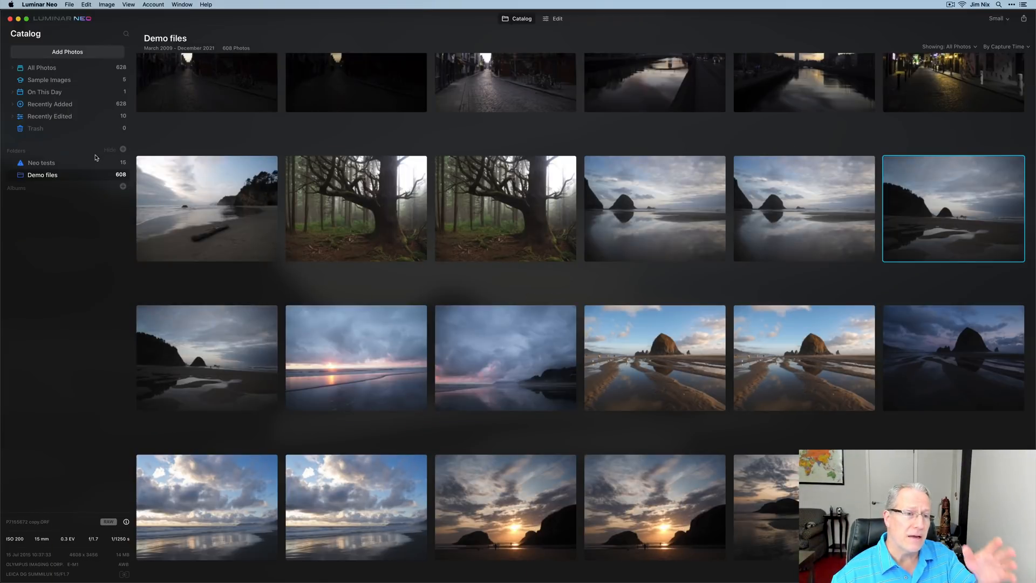
mouse_move(74, 228)
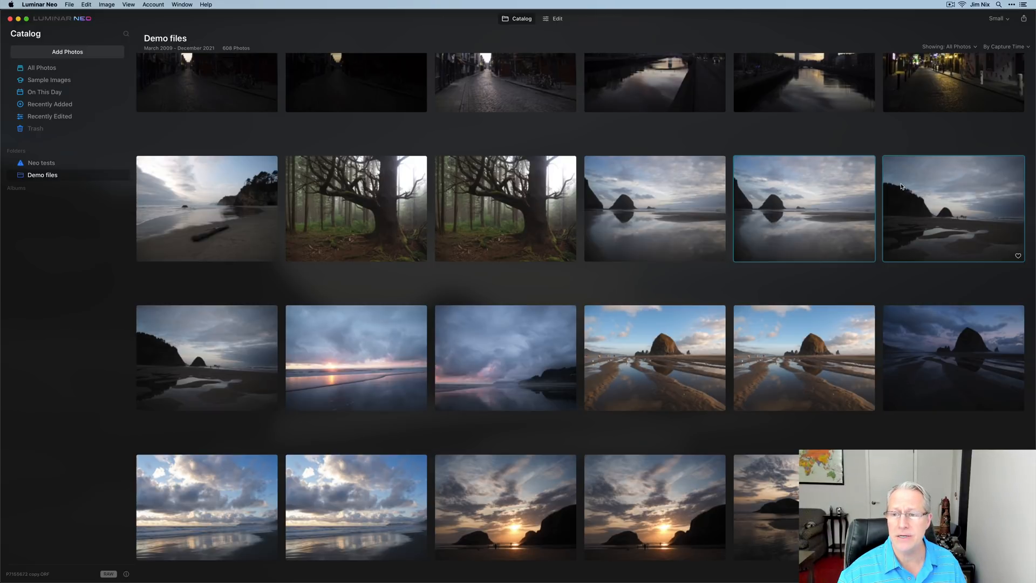
Step: Open the dark beach photo with sea stacks in the Edit module with the Tools panel
click(952, 209)
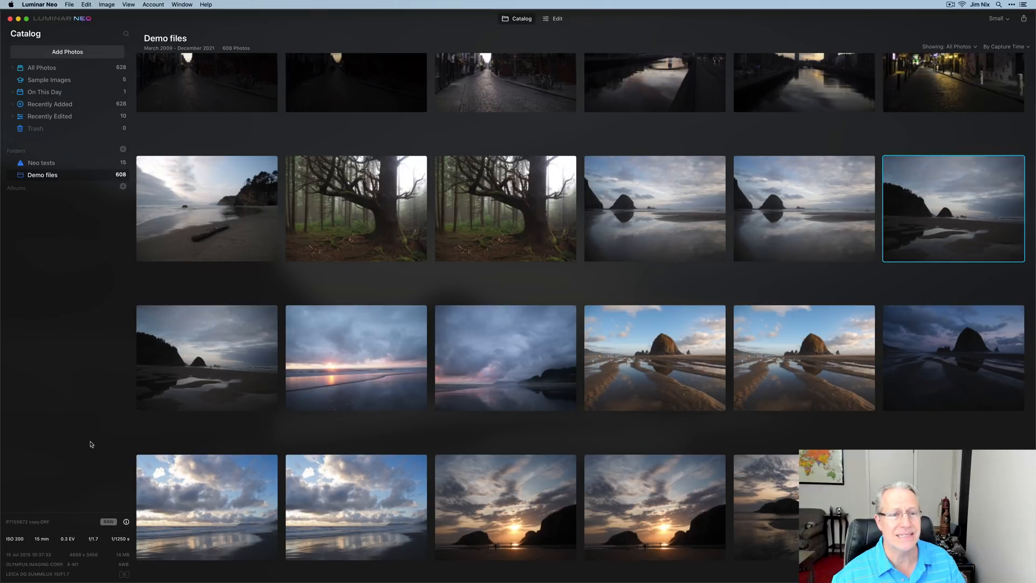
mouse_move(104, 311)
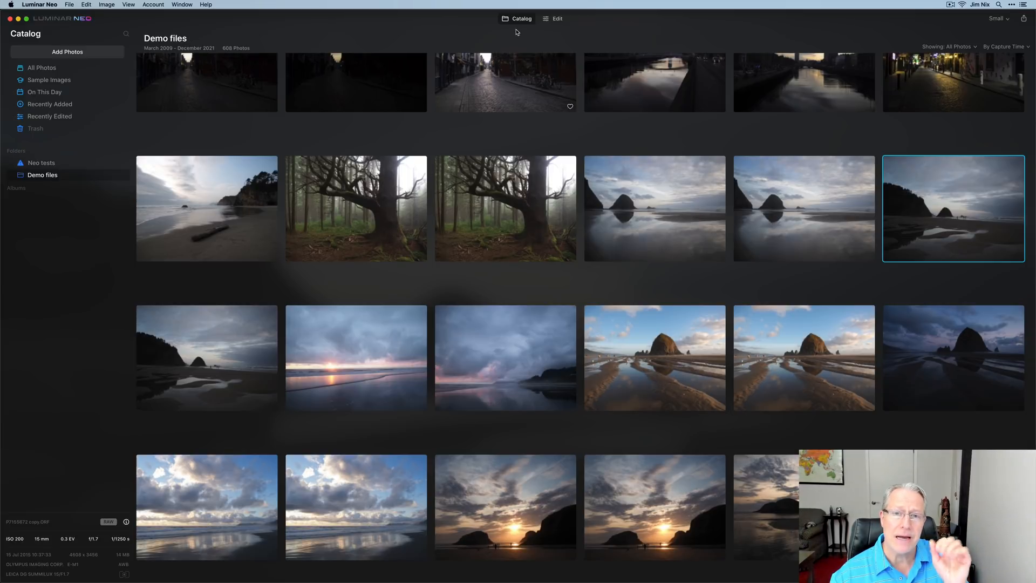
mouse_move(556, 34)
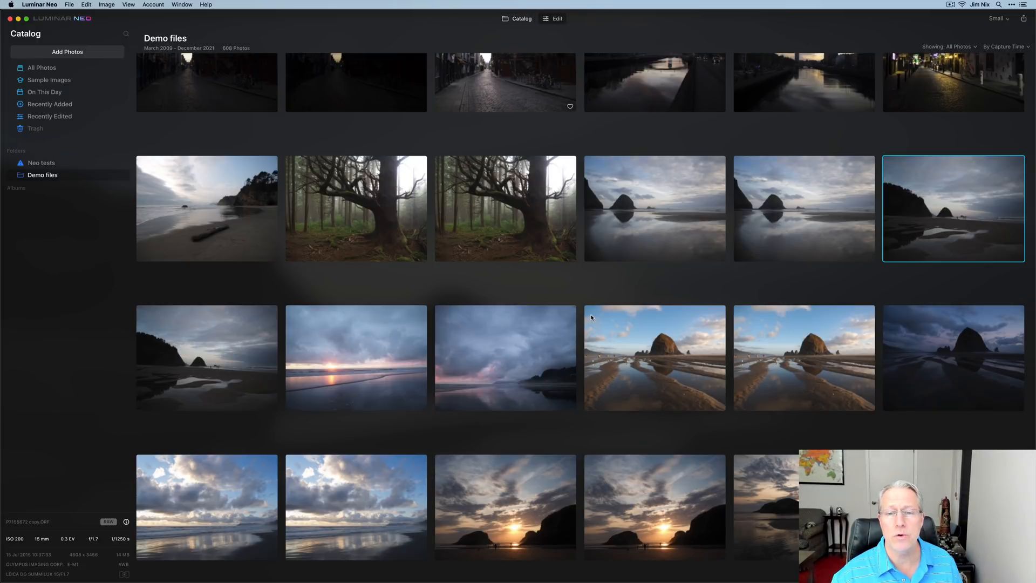
click(556, 19)
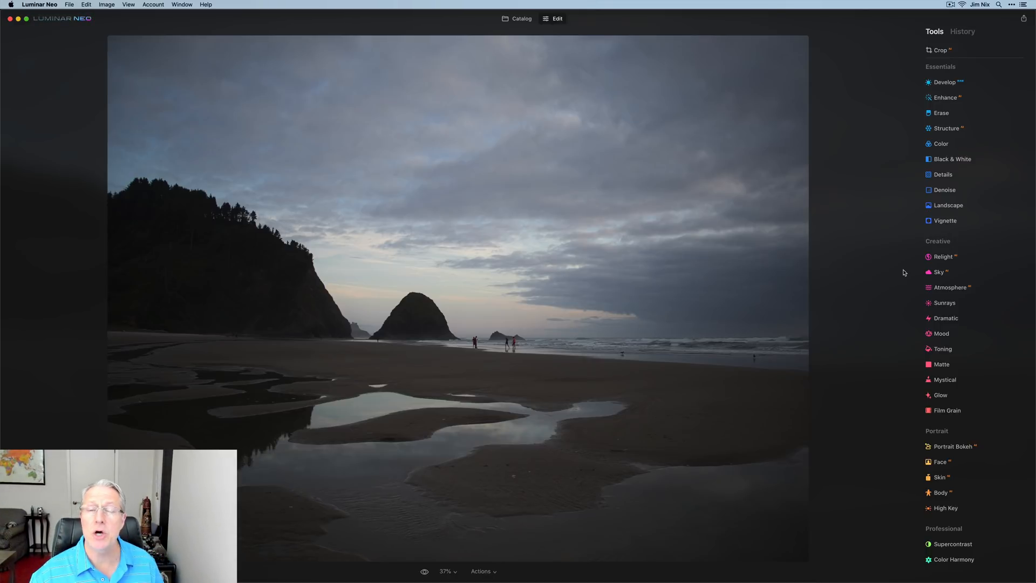
mouse_move(911, 70)
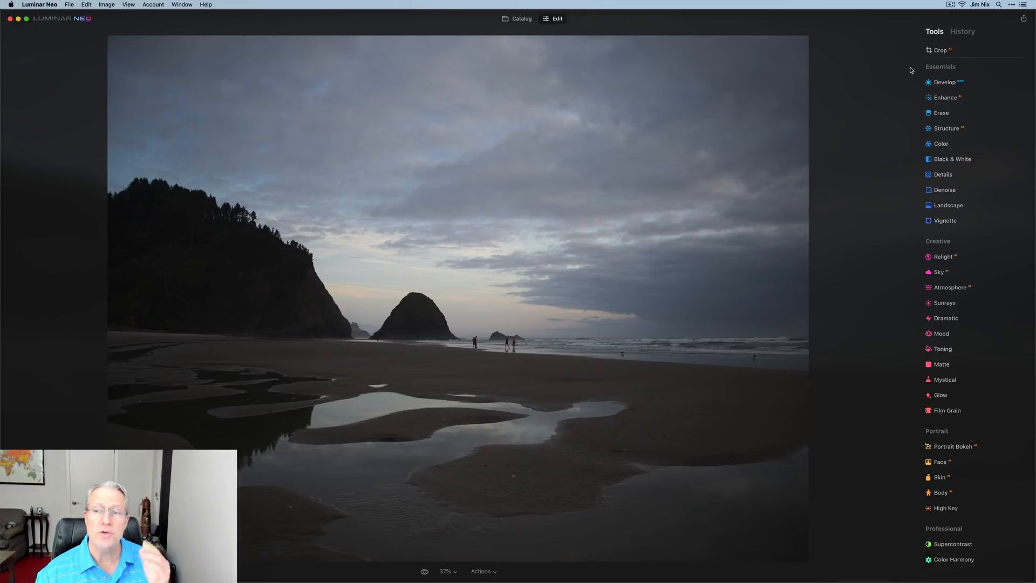
click(945, 190)
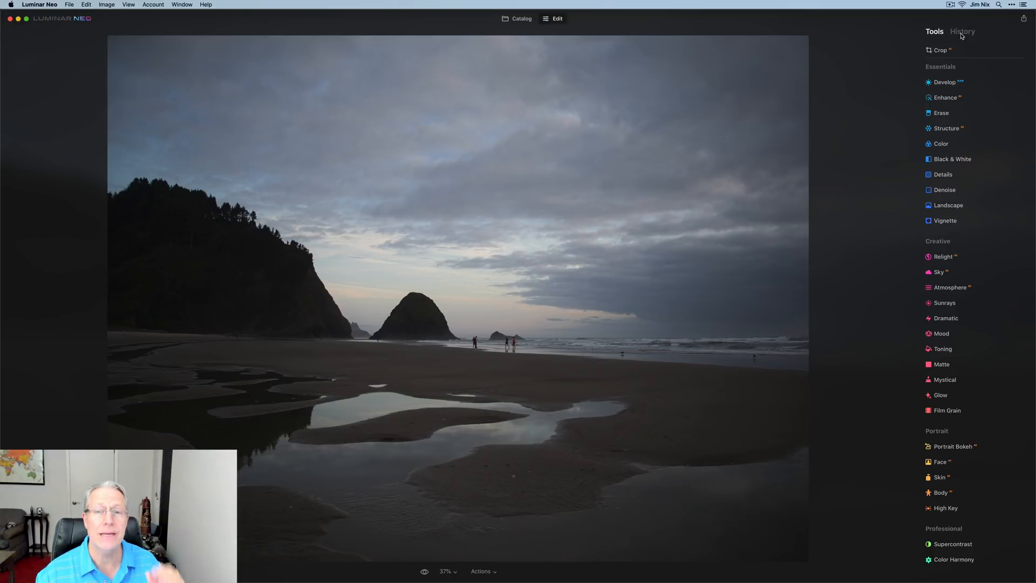
mouse_move(888, 67)
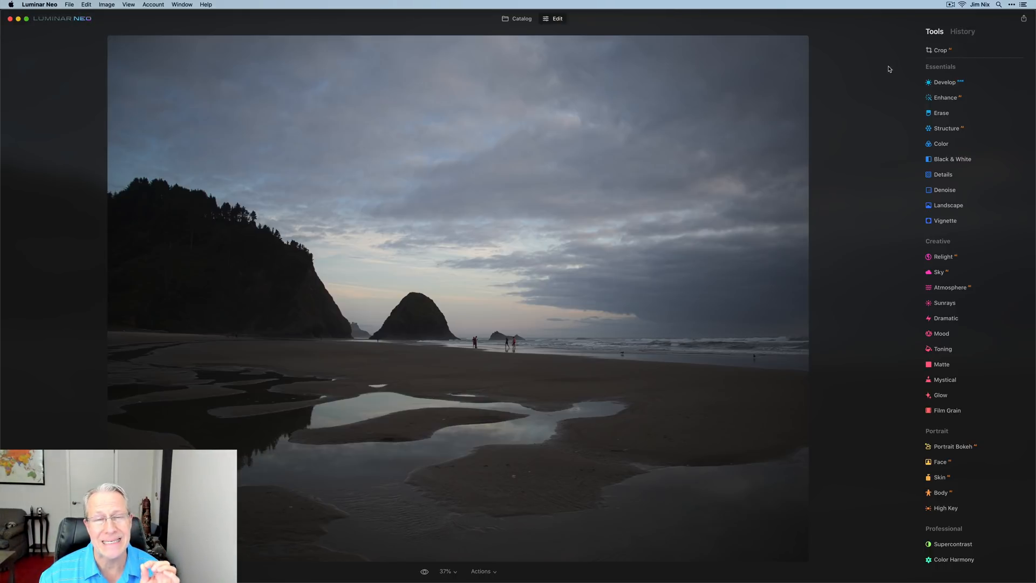
click(946, 97)
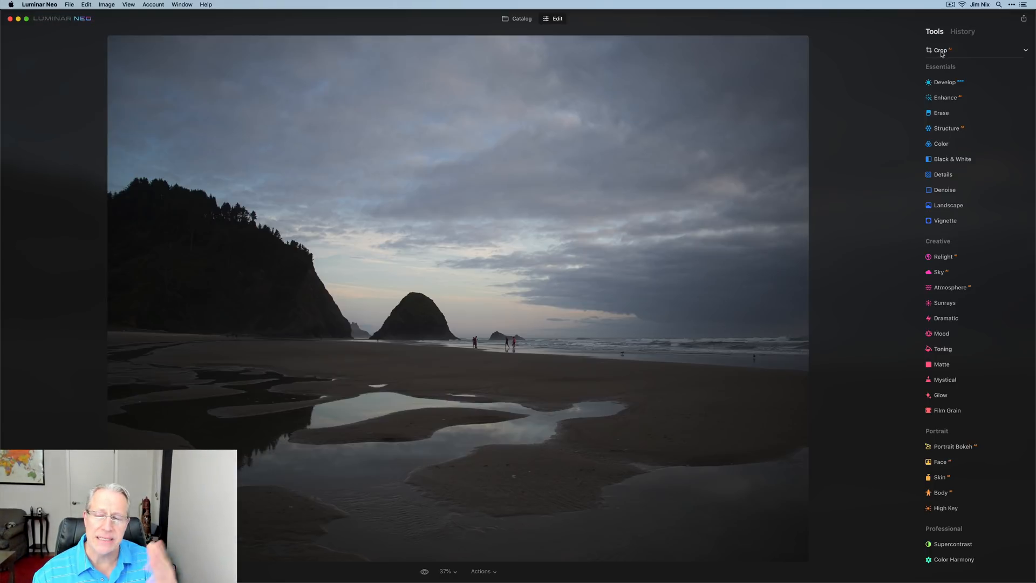
Step: In Develop Light, set Highlights to -38 and Shadows to 29
click(943, 82)
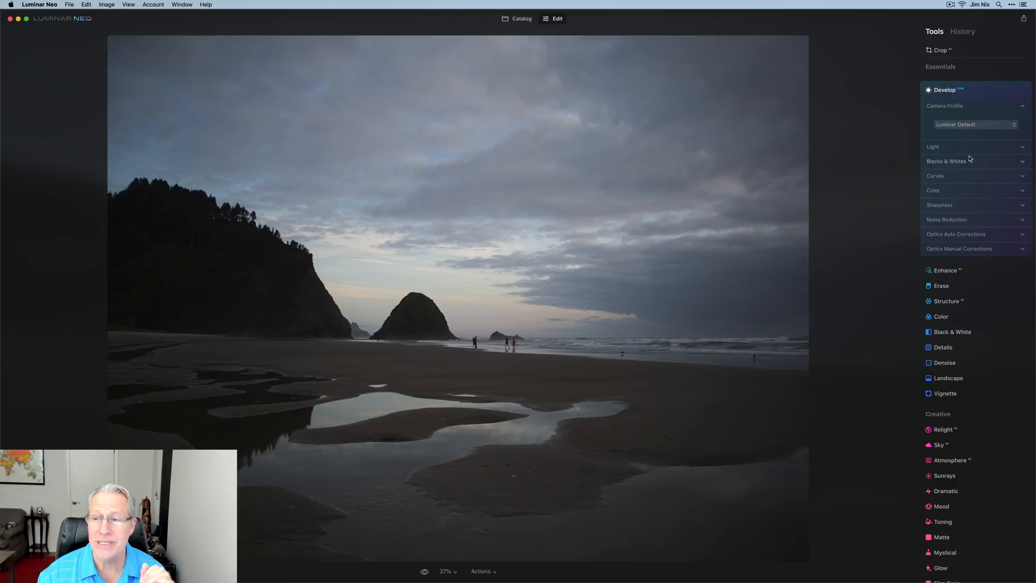
mouse_move(963, 136)
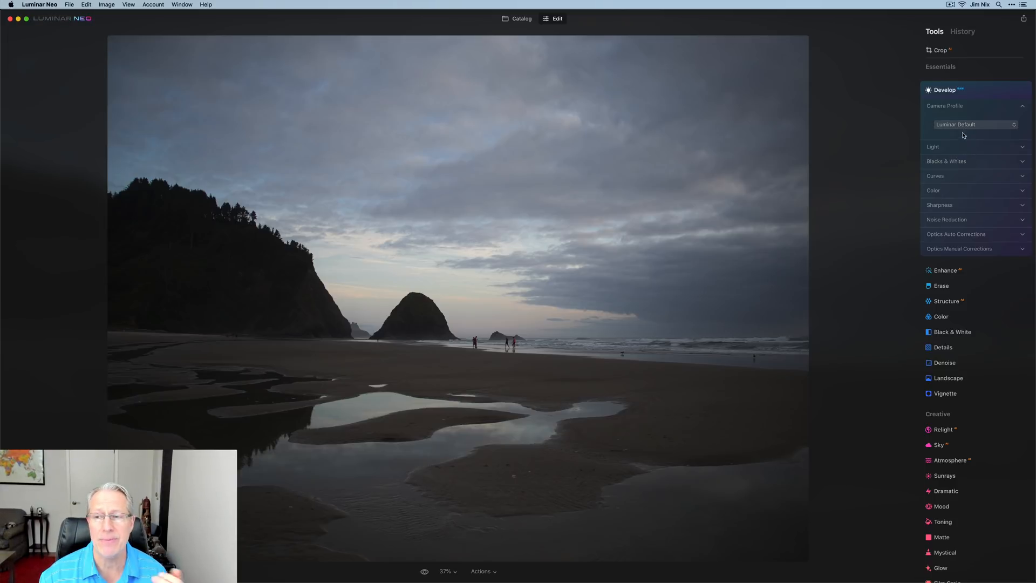
click(932, 147)
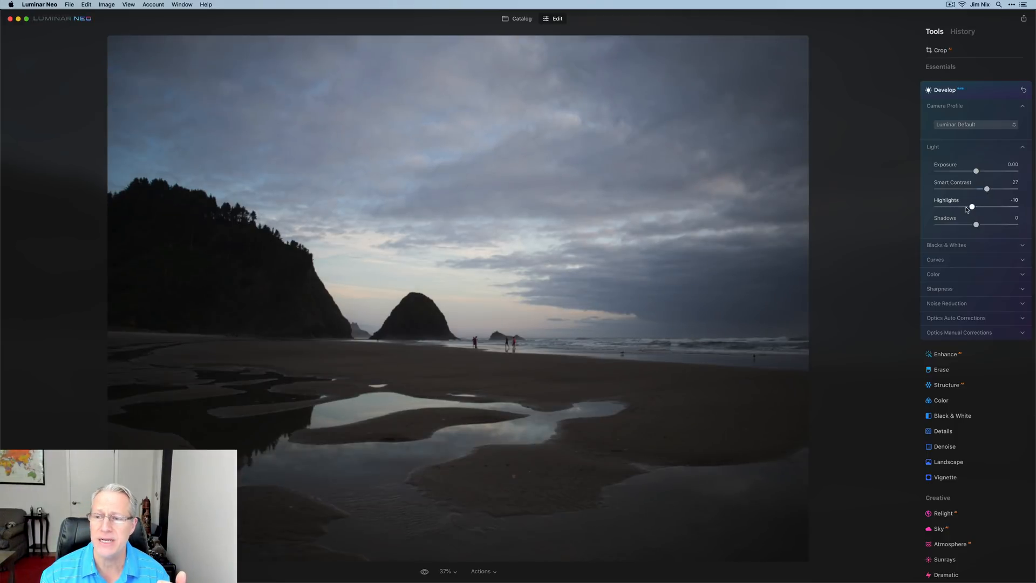
drag(976, 225, 1001, 224)
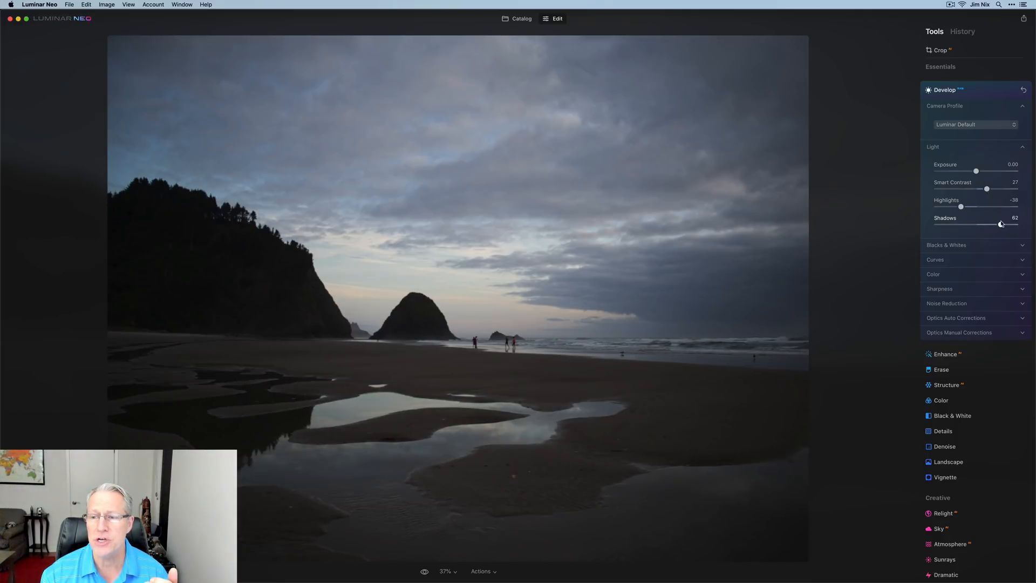
drag(999, 224, 987, 225)
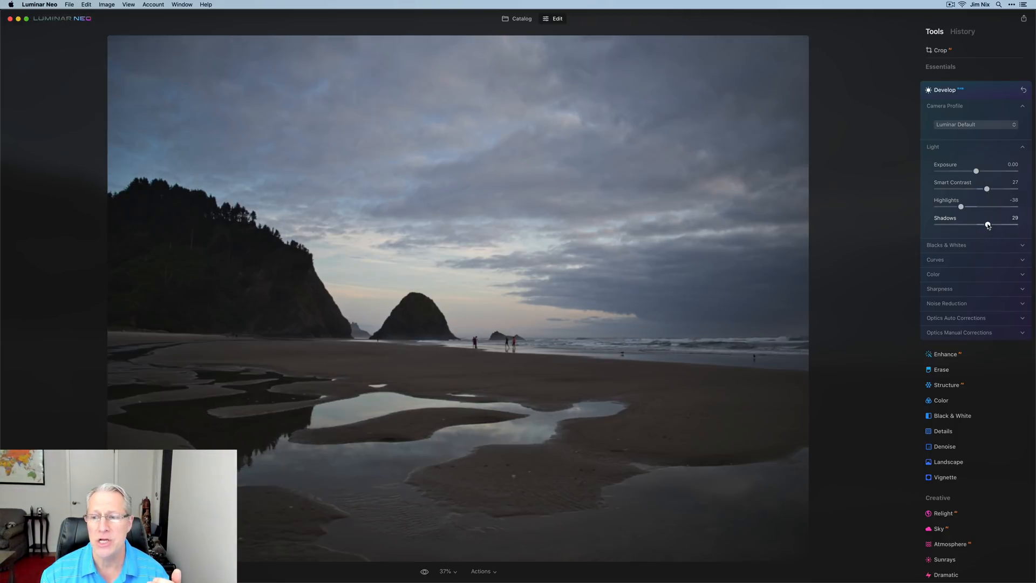
click(946, 245)
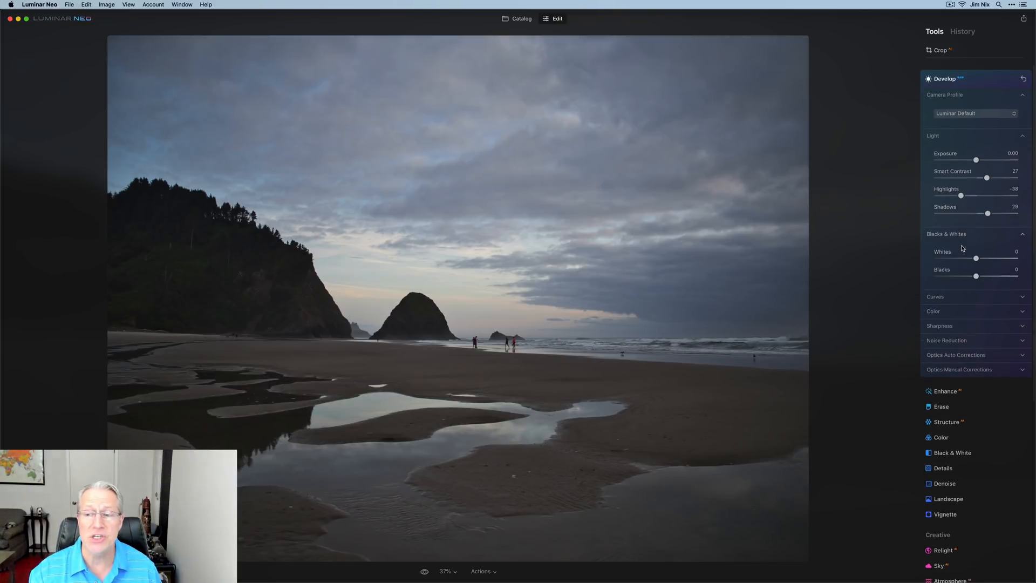
click(946, 233)
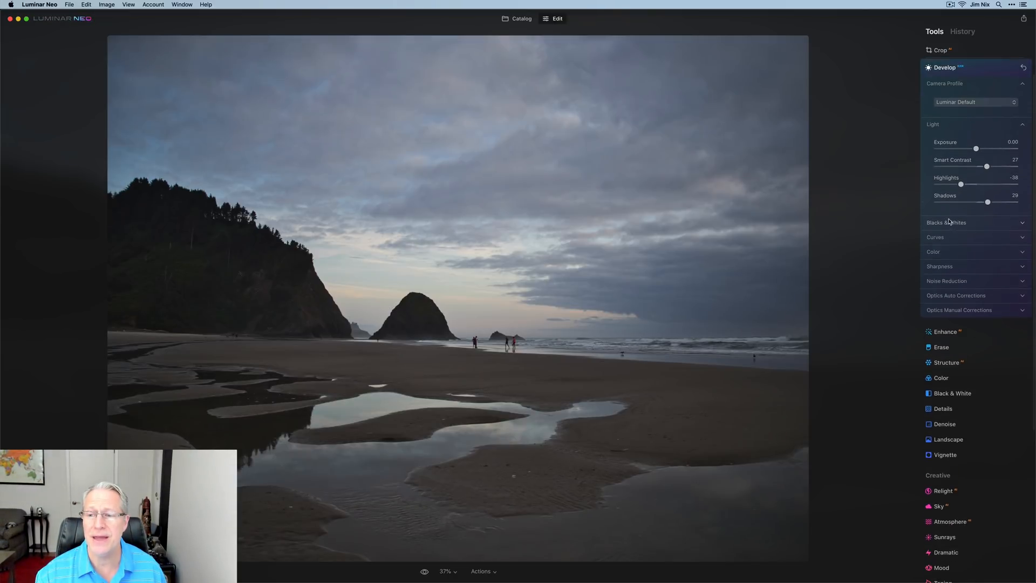
Step: Peek at the Curves, Color and Optics lens correction sections without changing them
click(935, 236)
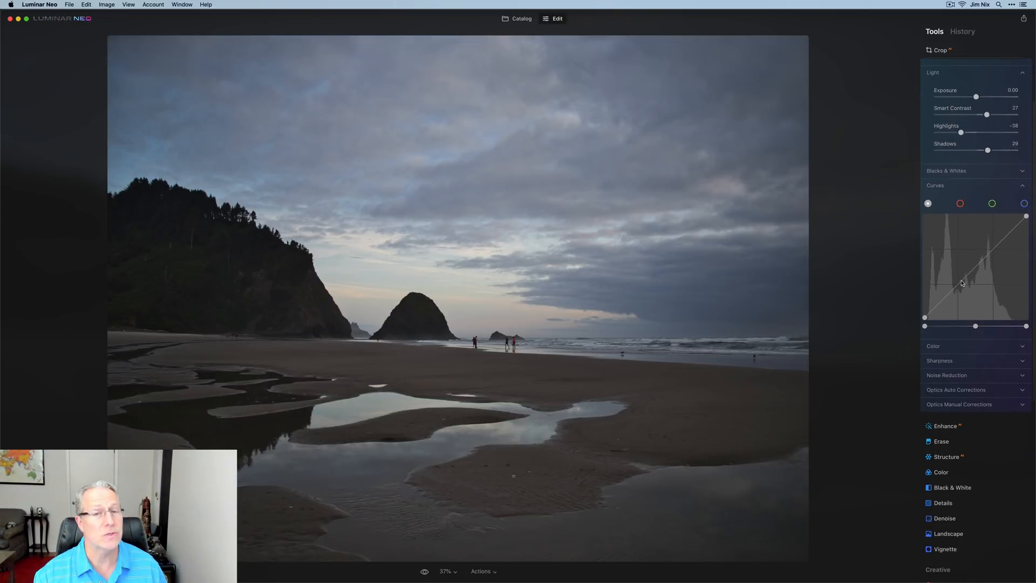
click(949, 186)
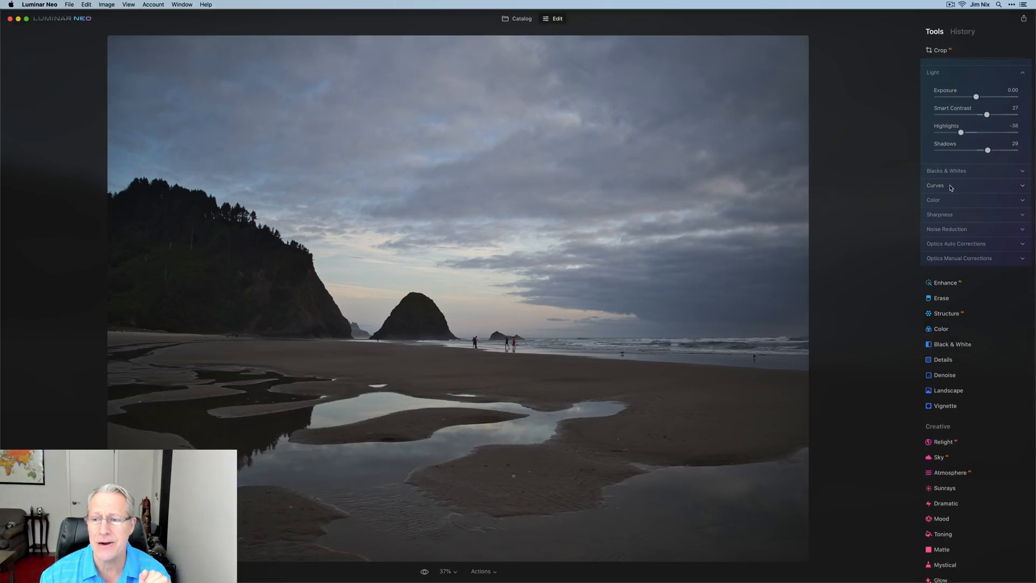
click(932, 200)
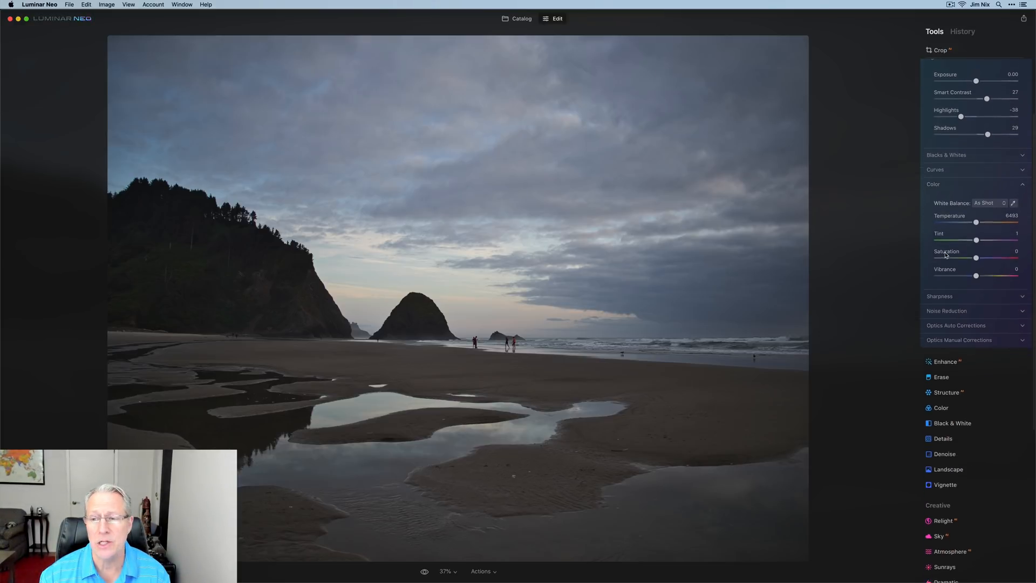
scroll(down, 3)
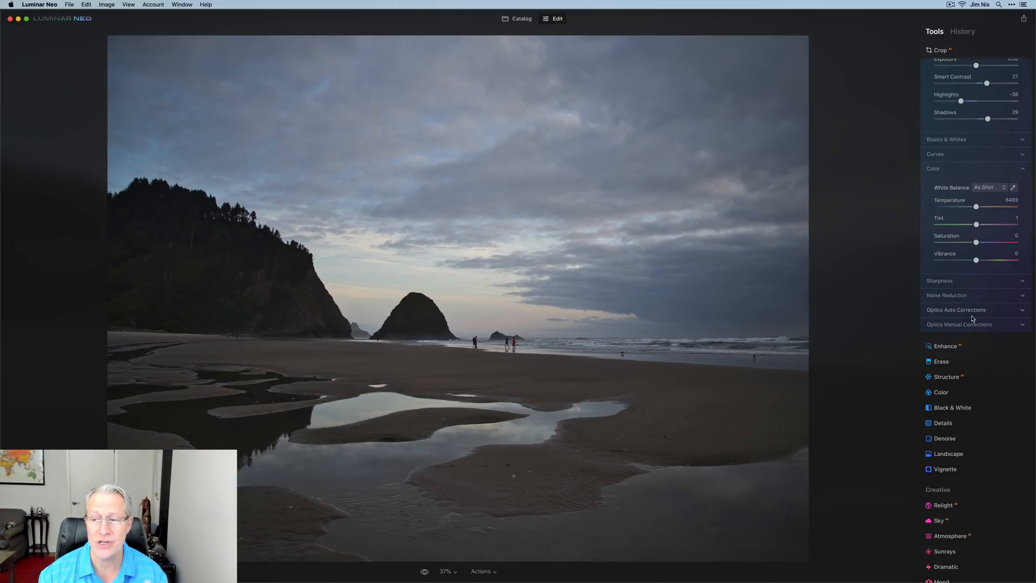
click(956, 310)
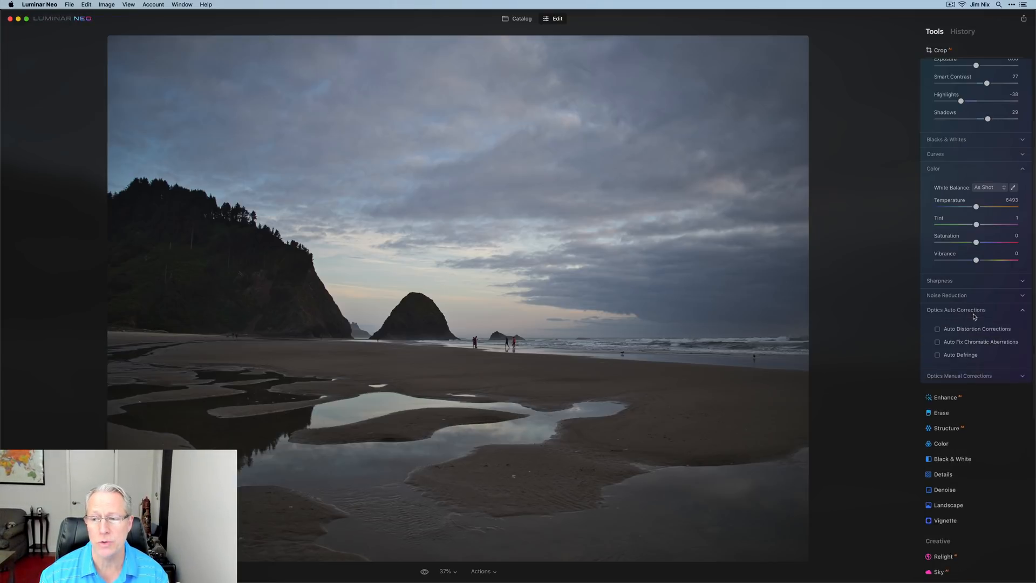
click(959, 376)
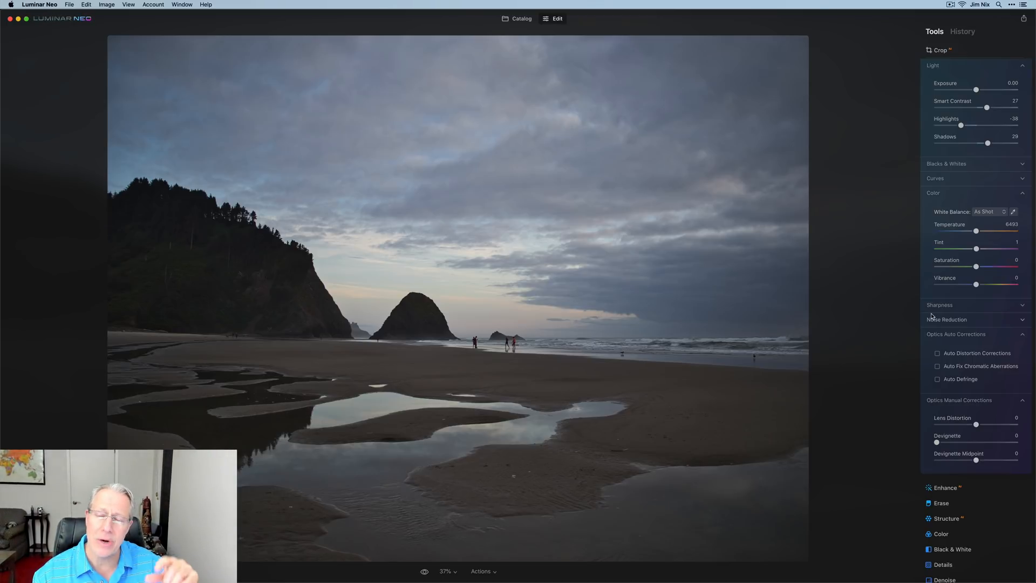
scroll(down, 3)
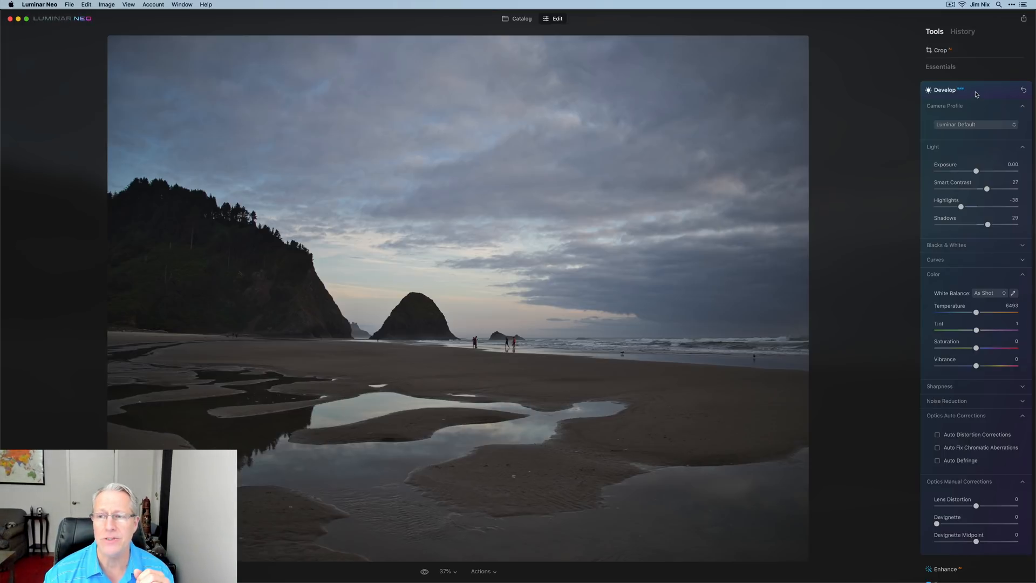
Step: Raise the Enhance Accent amount on the beach photo to 30
click(945, 90)
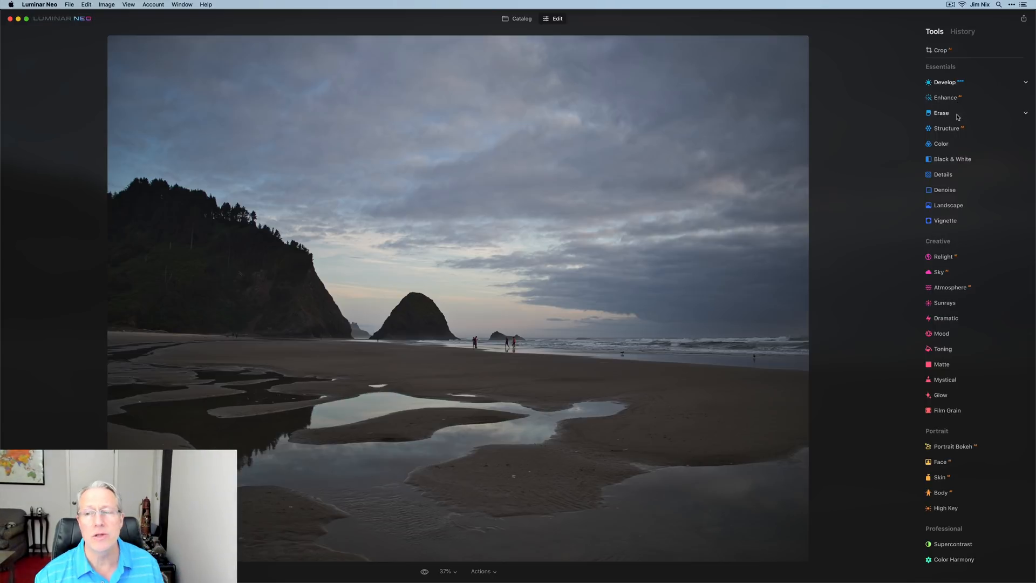
click(945, 97)
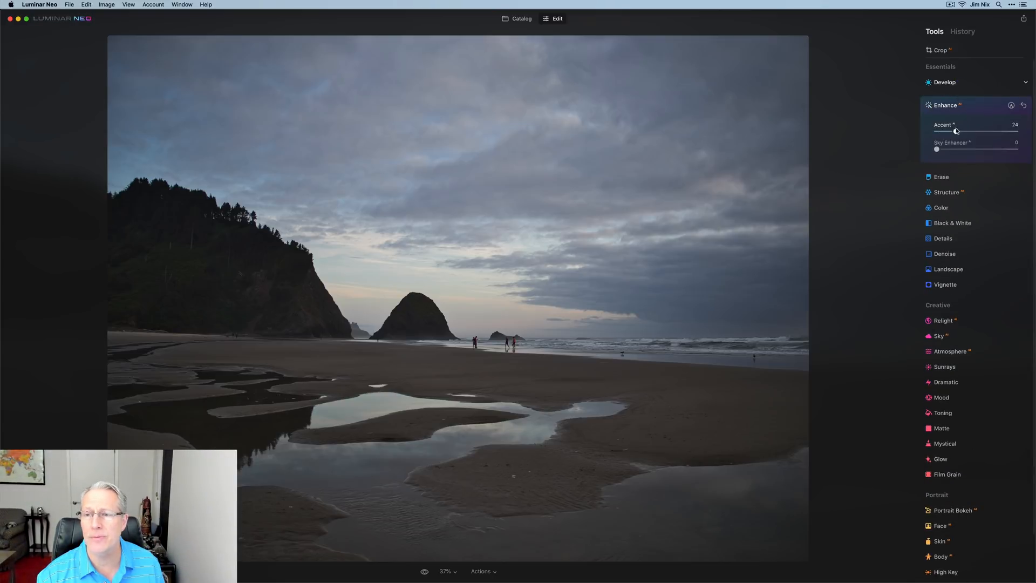
drag(955, 131, 961, 131)
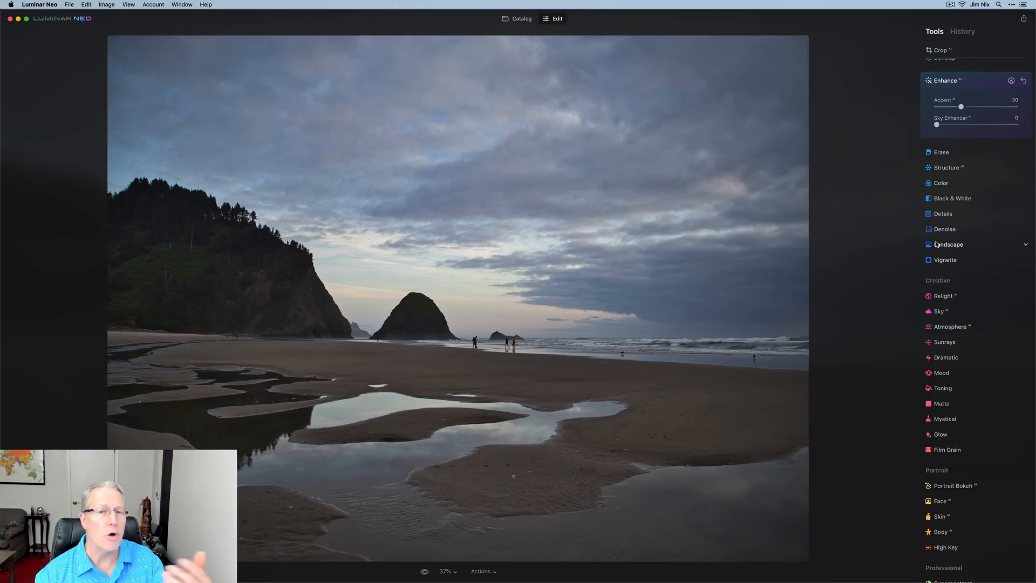
Step: Try Saturation 20 and reset it to 0, then set Landscape Golden Hour to 29
click(941, 182)
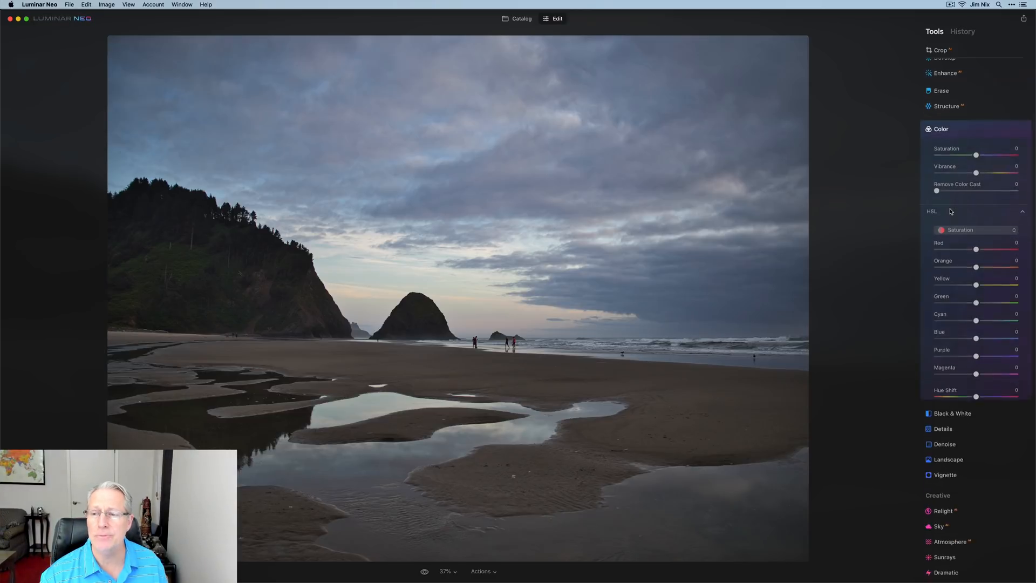
drag(975, 154, 984, 153)
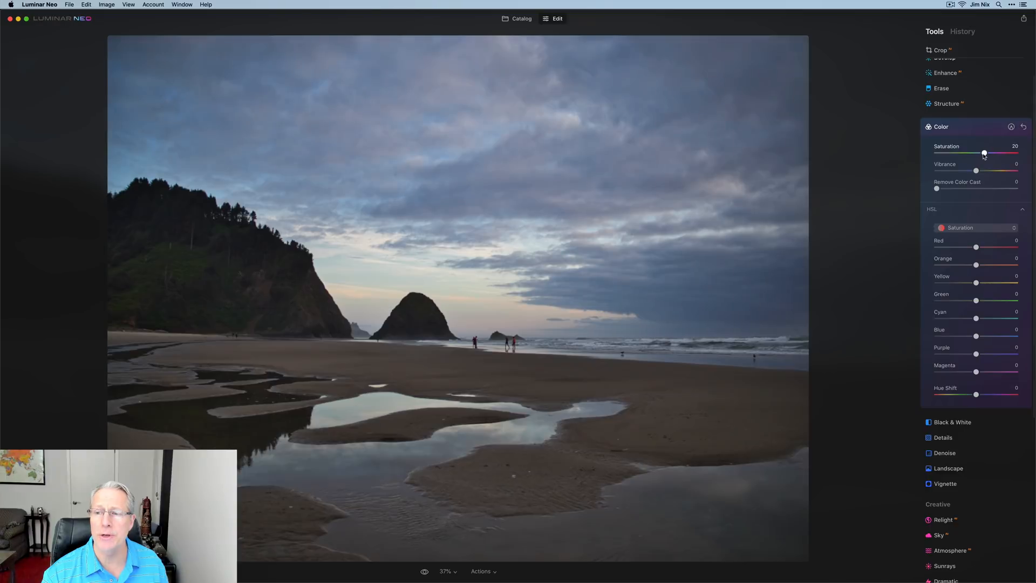
drag(957, 170, 985, 170)
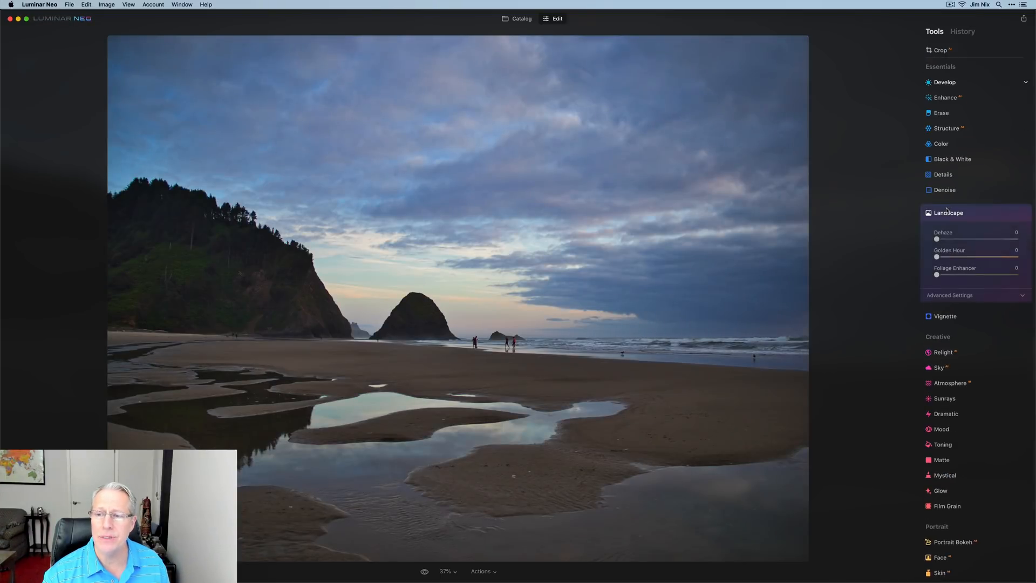
drag(937, 257, 962, 256)
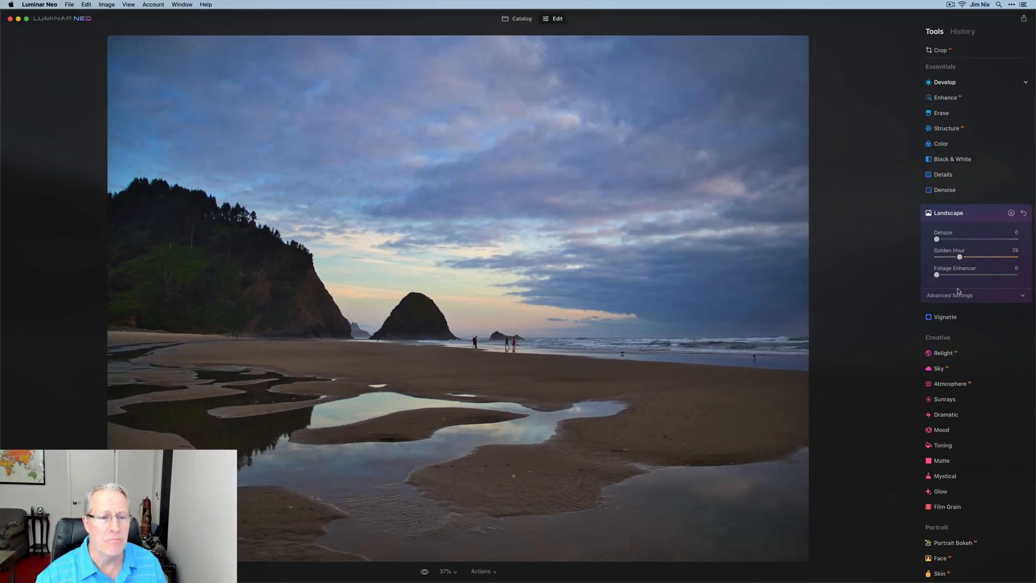
scroll(down, 3)
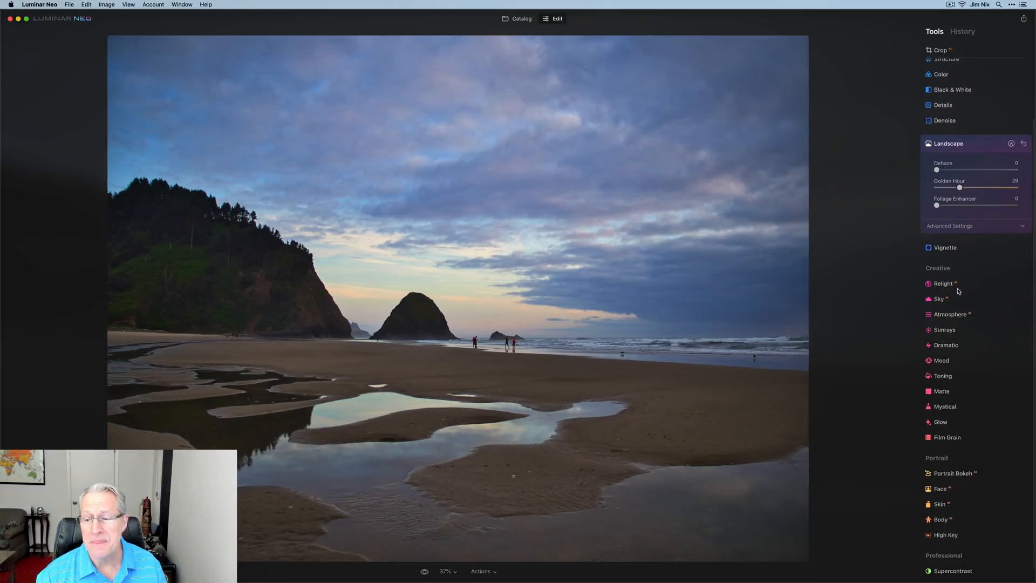
scroll(down, 3)
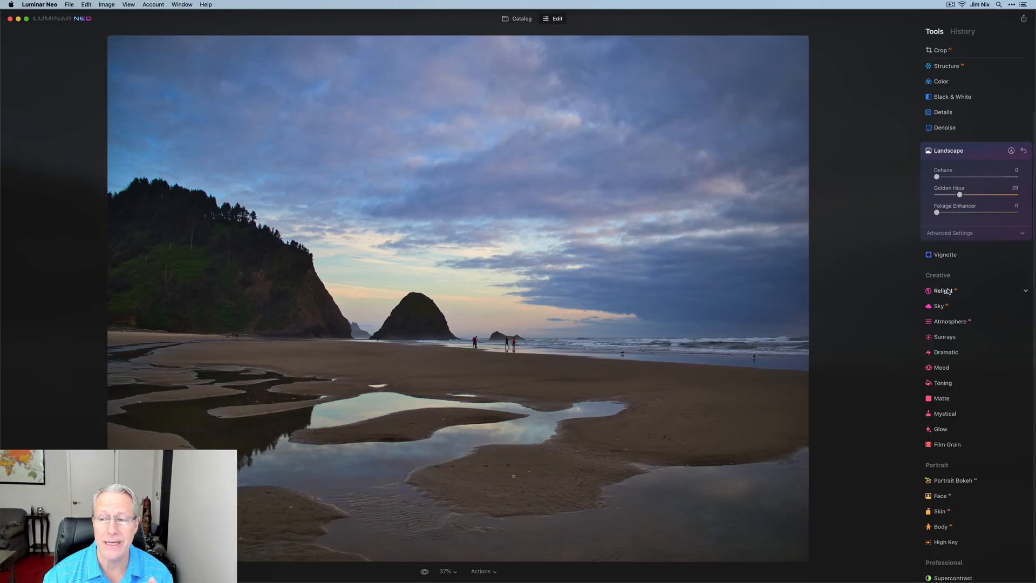
click(943, 290)
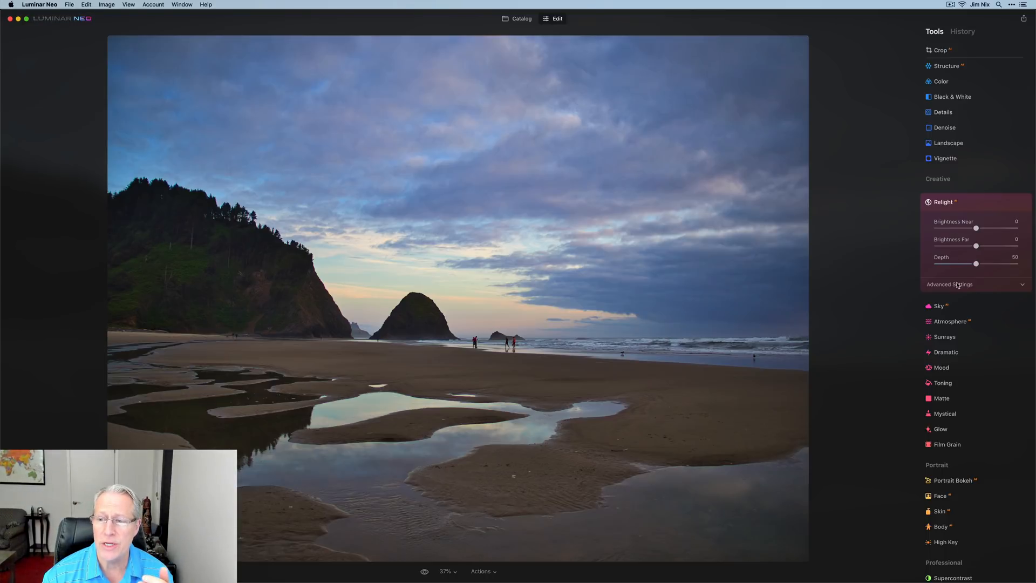
click(956, 285)
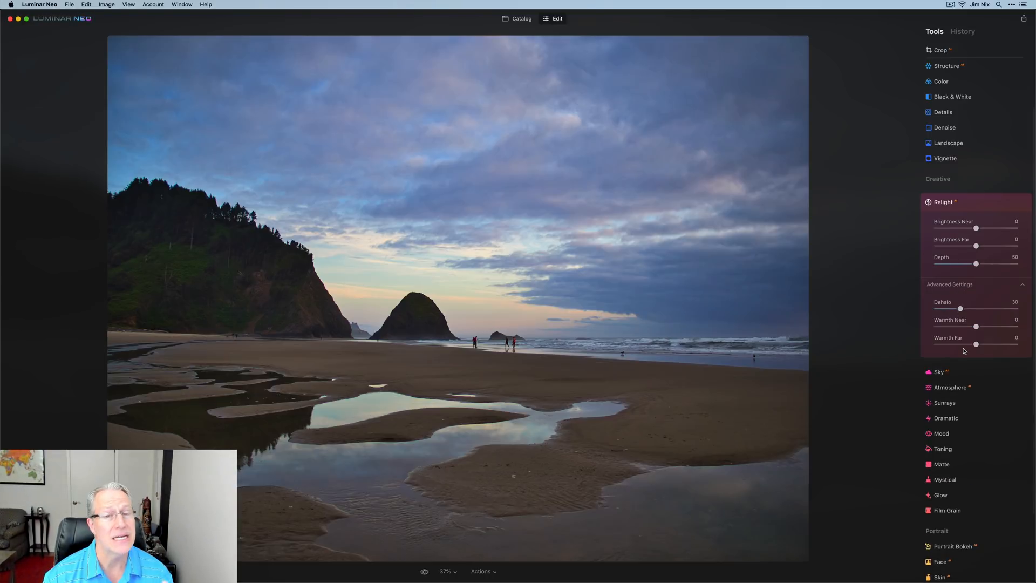
mouse_move(961, 205)
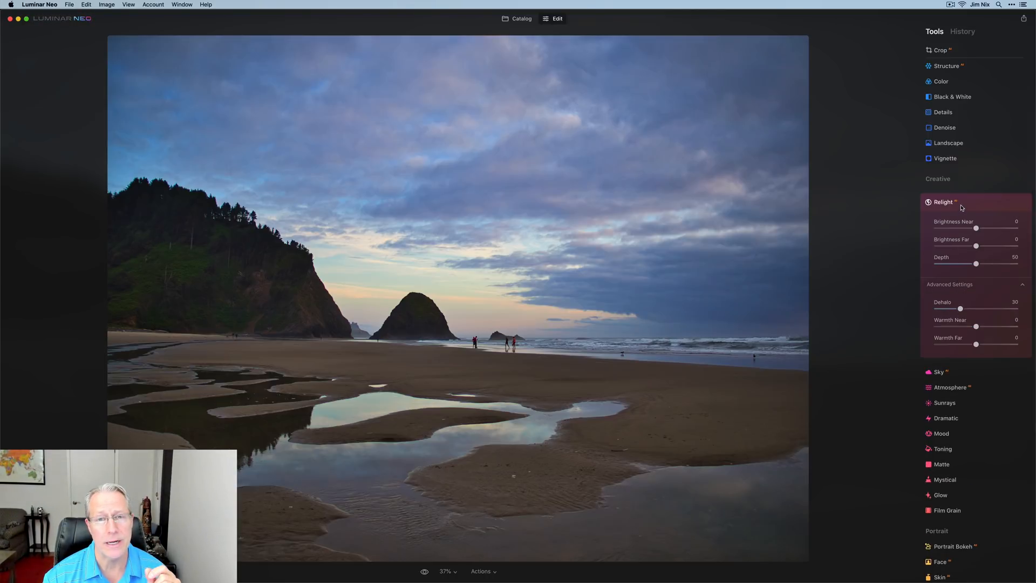
click(943, 202)
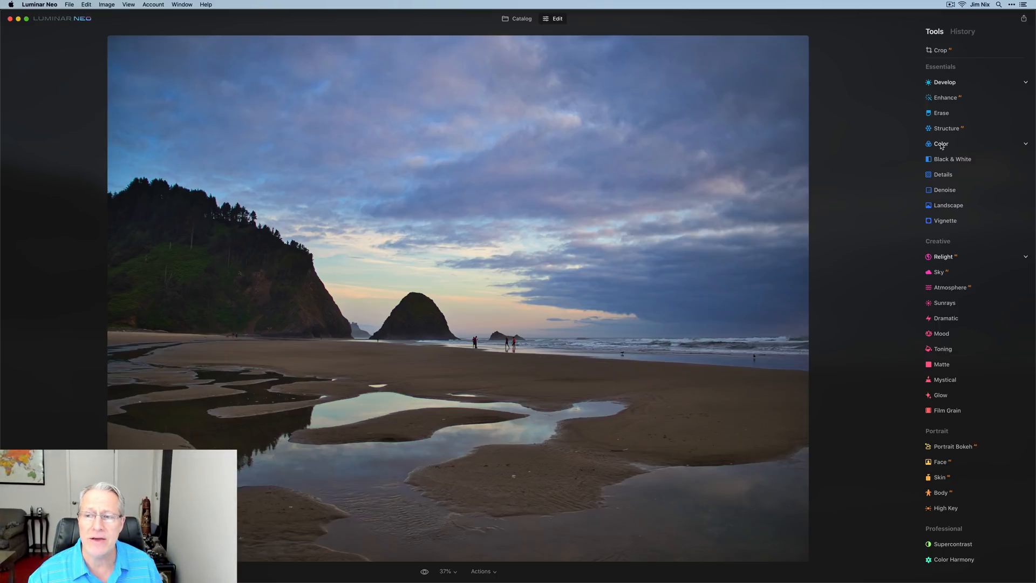
Step: In History, preview the Enhance and Develop steps, returning to the latest Landscape step
click(941, 144)
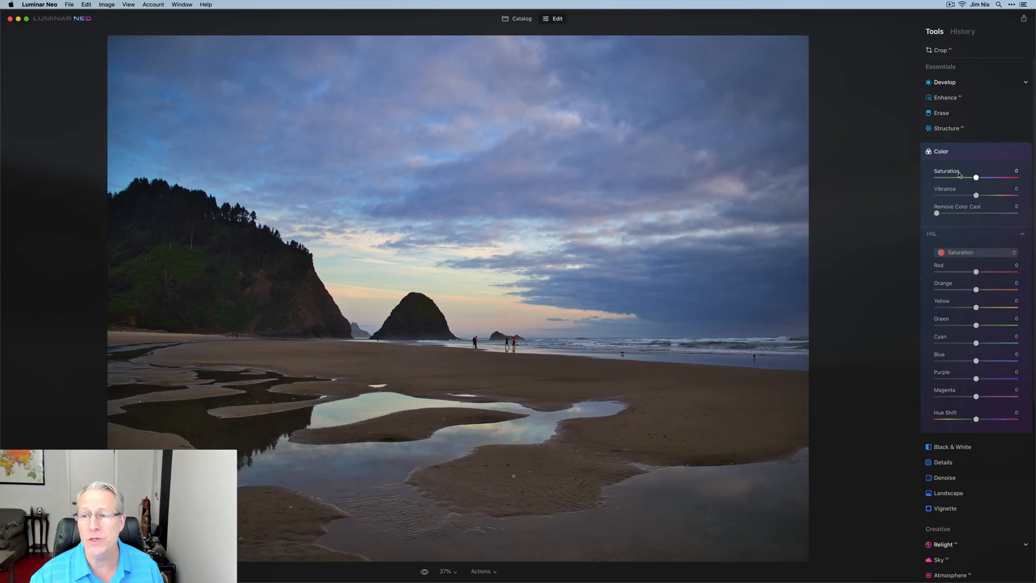
mouse_move(952, 192)
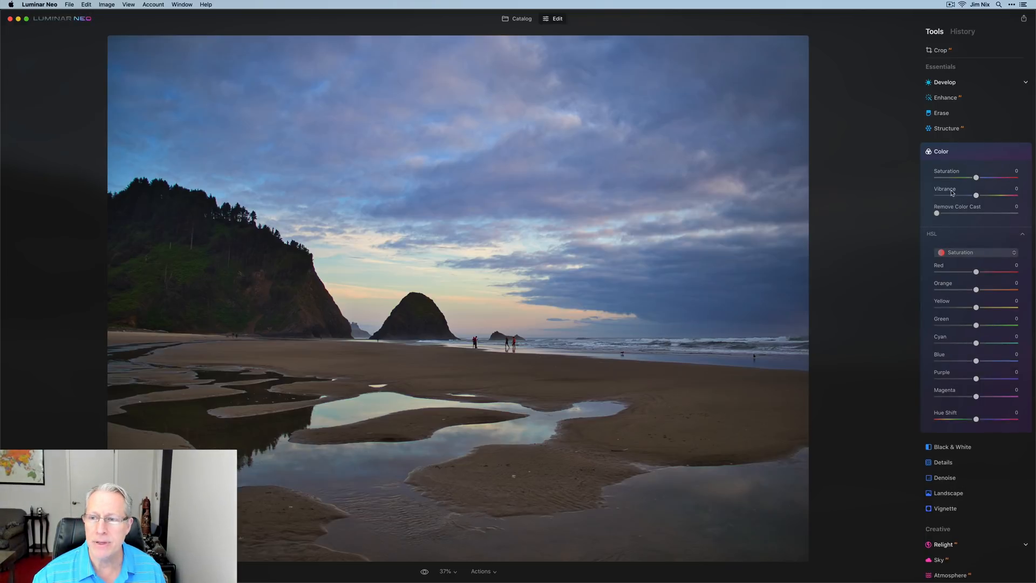
click(941, 151)
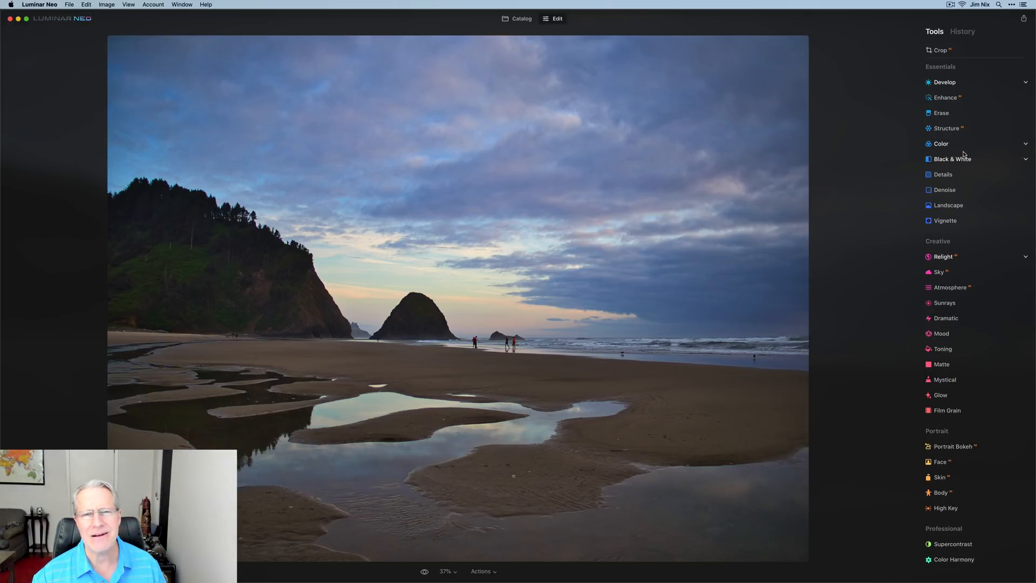
click(962, 30)
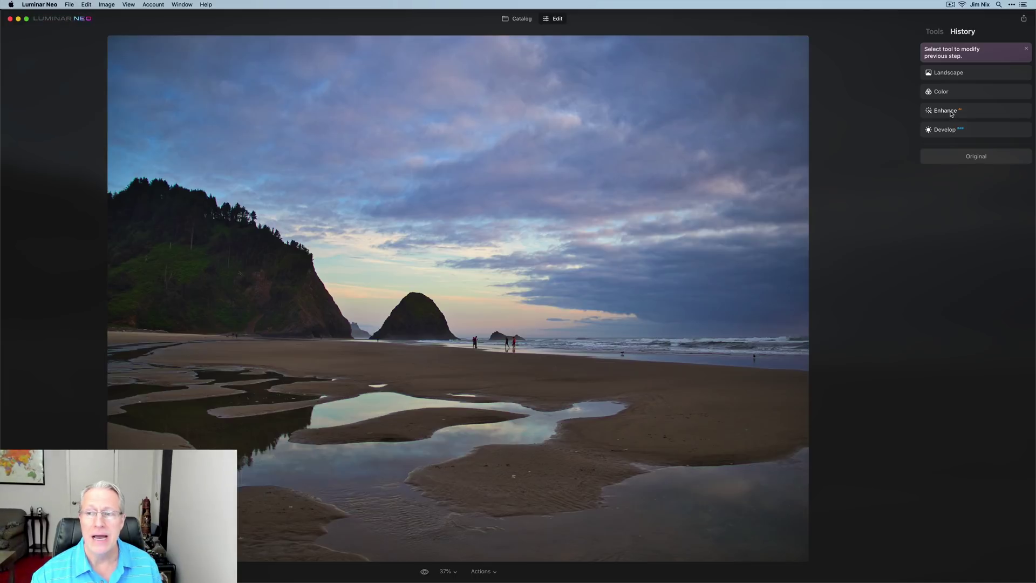
click(943, 110)
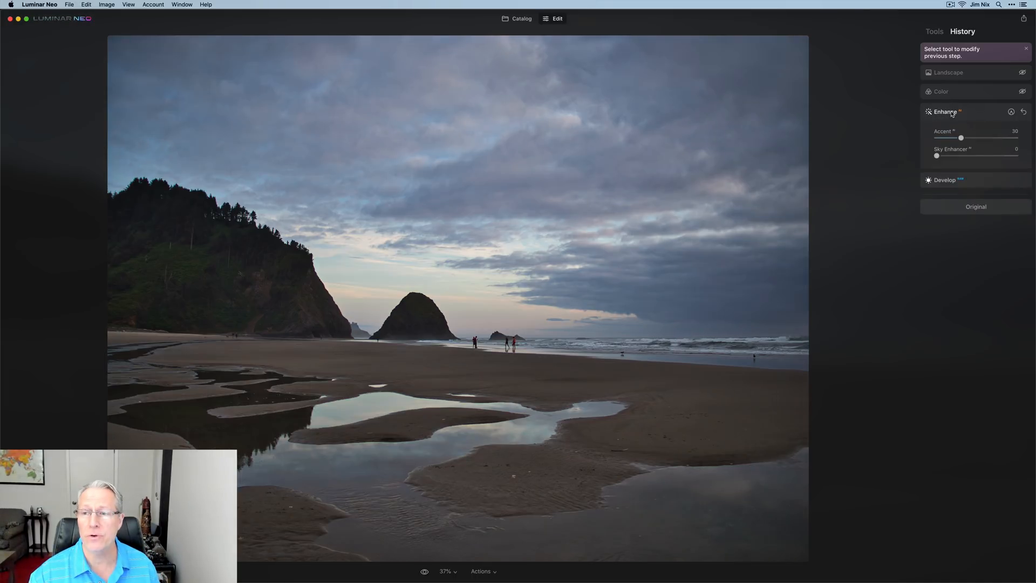
mouse_move(969, 114)
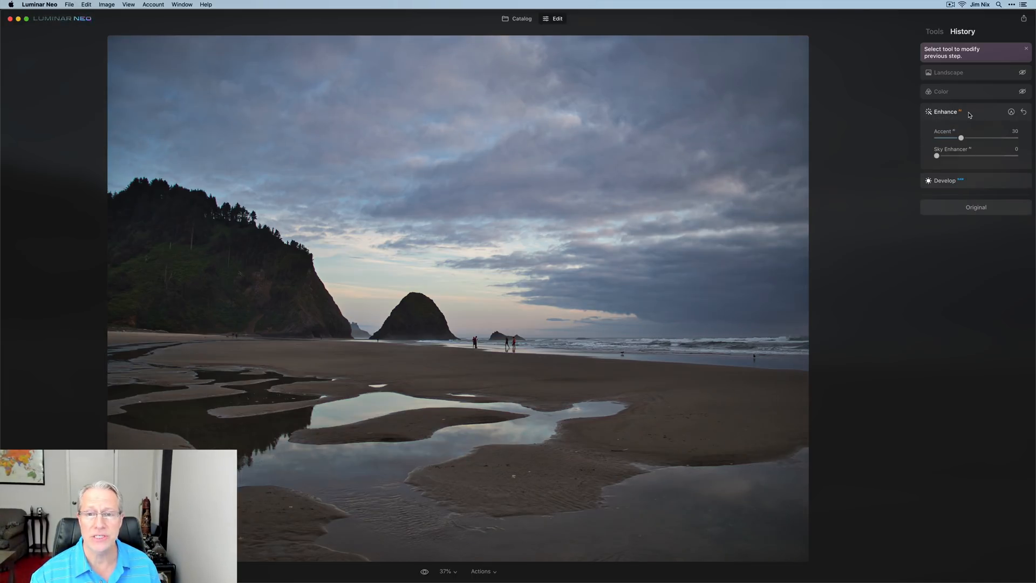
click(949, 72)
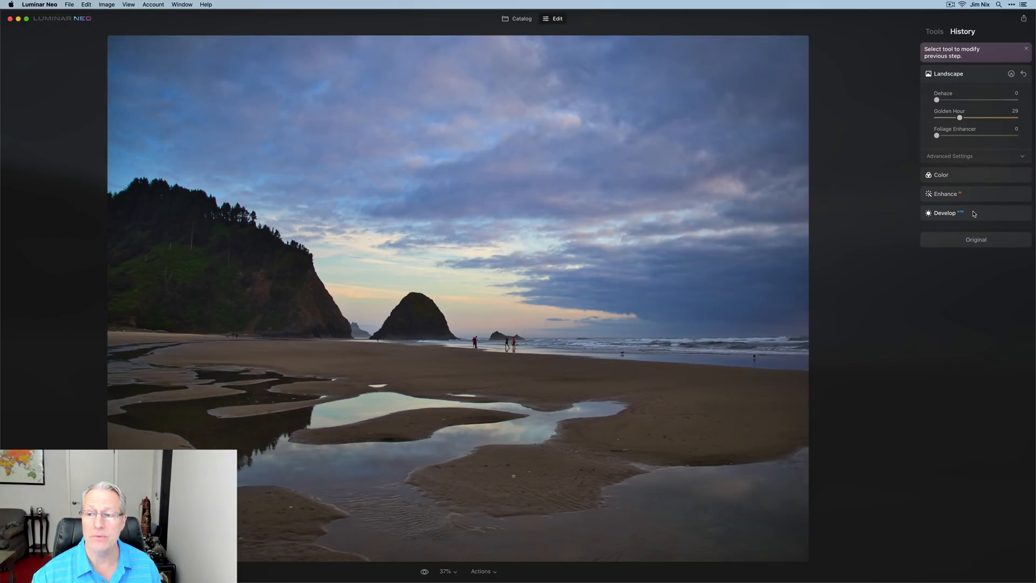
click(944, 212)
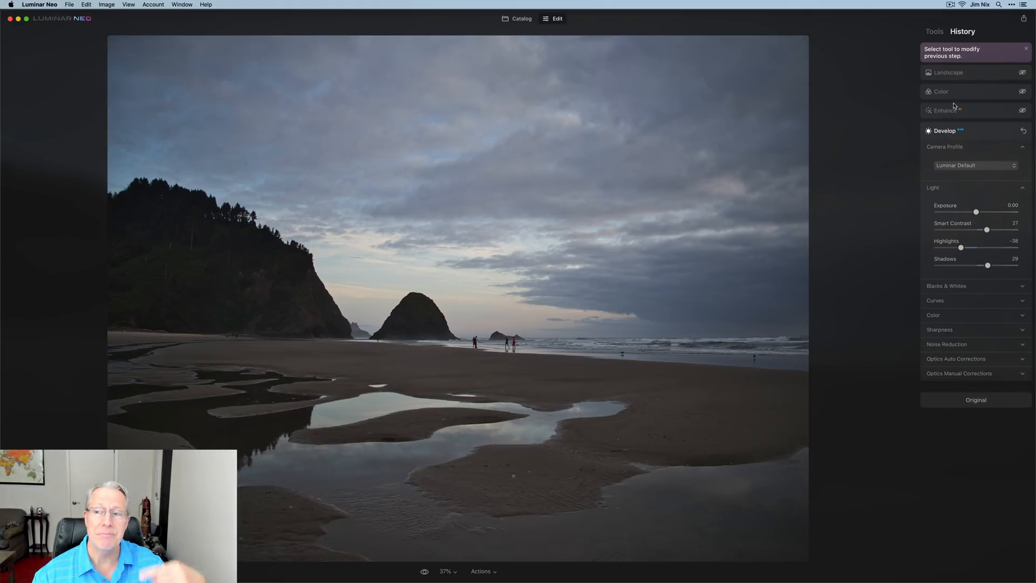
click(950, 72)
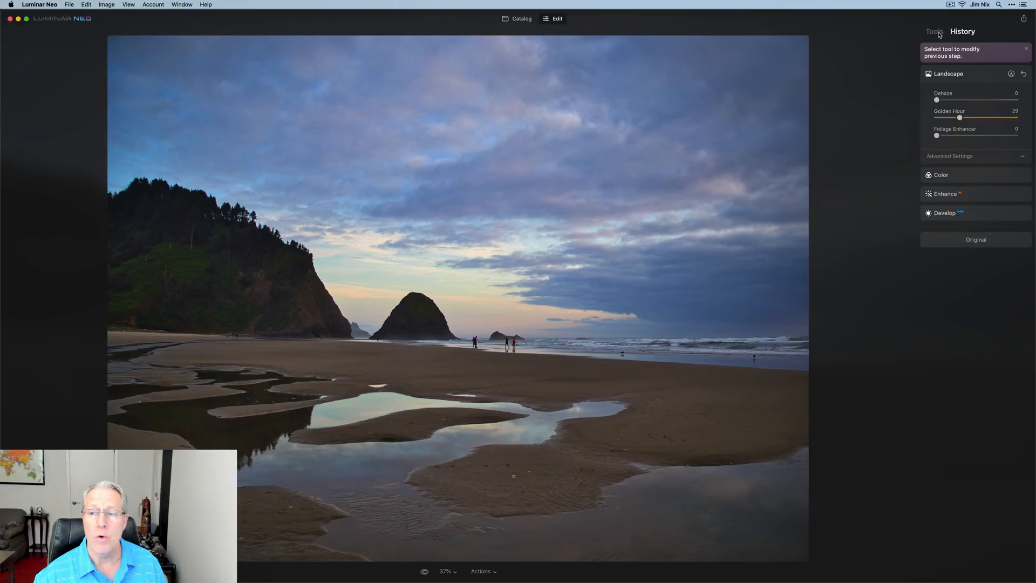
Step: In the Color tool, set Vibrance 15 and Remove Color Cast 32
click(933, 30)
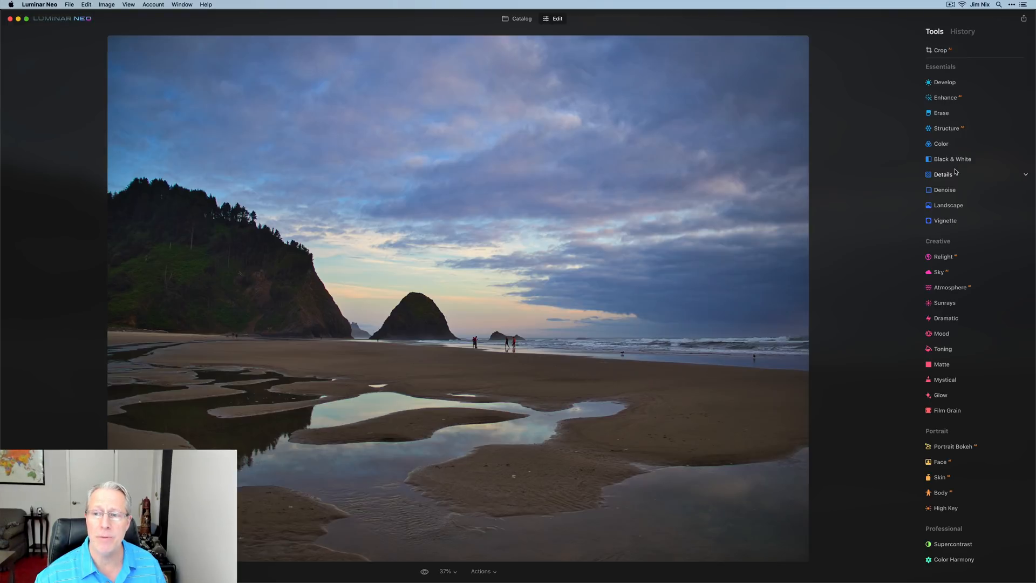
click(941, 143)
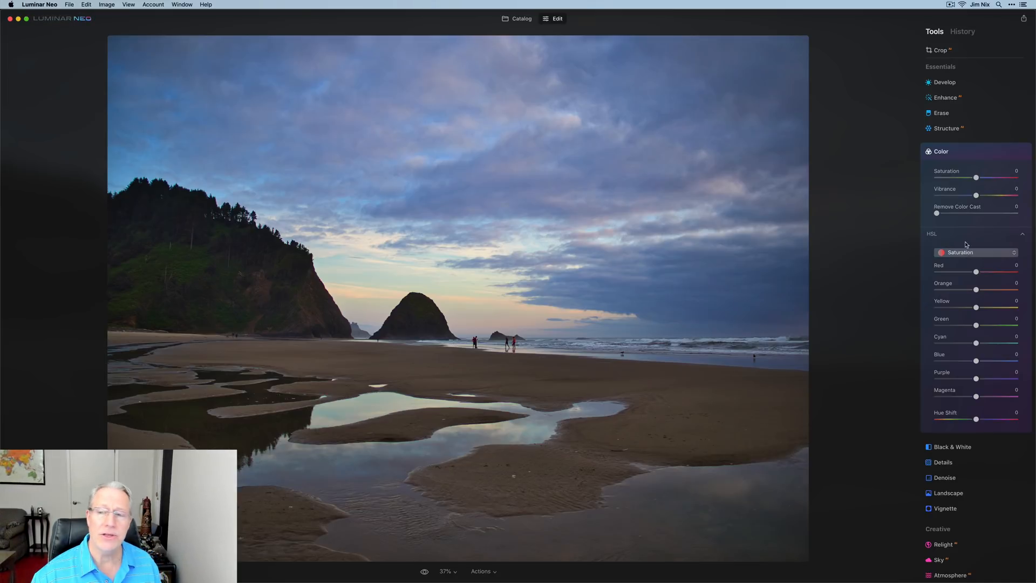
drag(975, 195, 982, 195)
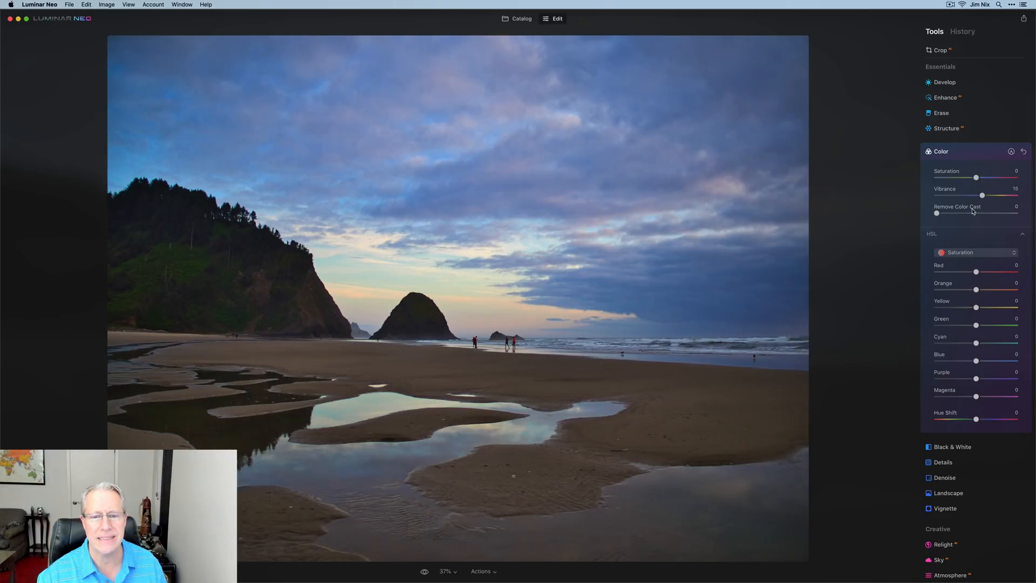
drag(936, 212, 962, 212)
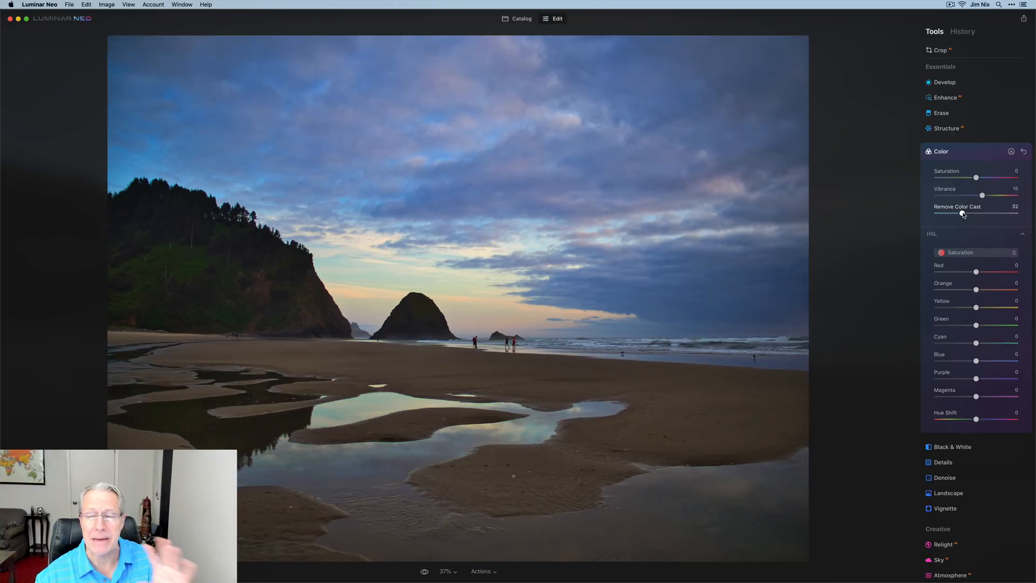
click(941, 151)
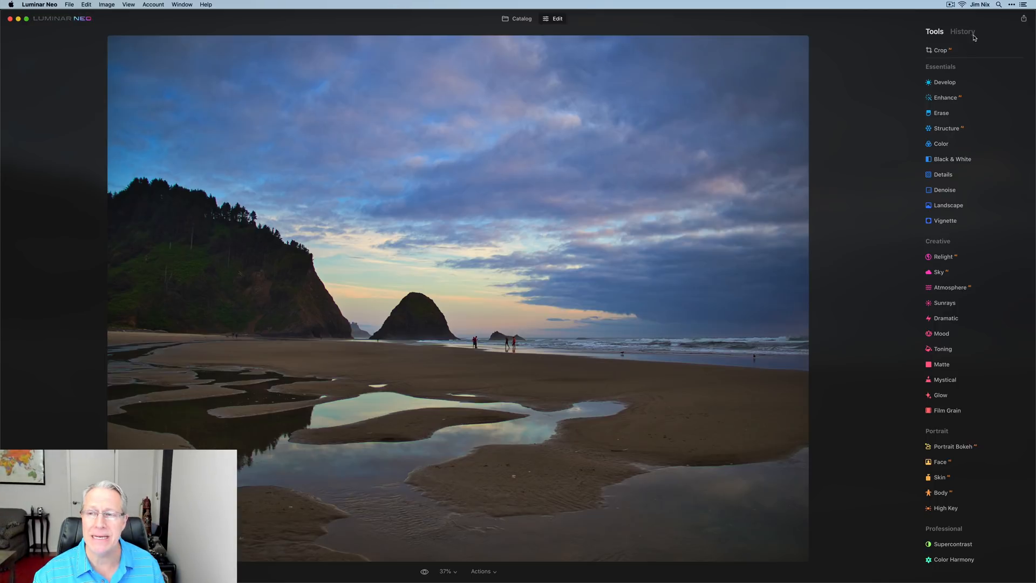
Step: In History, reset the latest Color step (Vibrance 15, color cast 32) and return to Tools
click(962, 30)
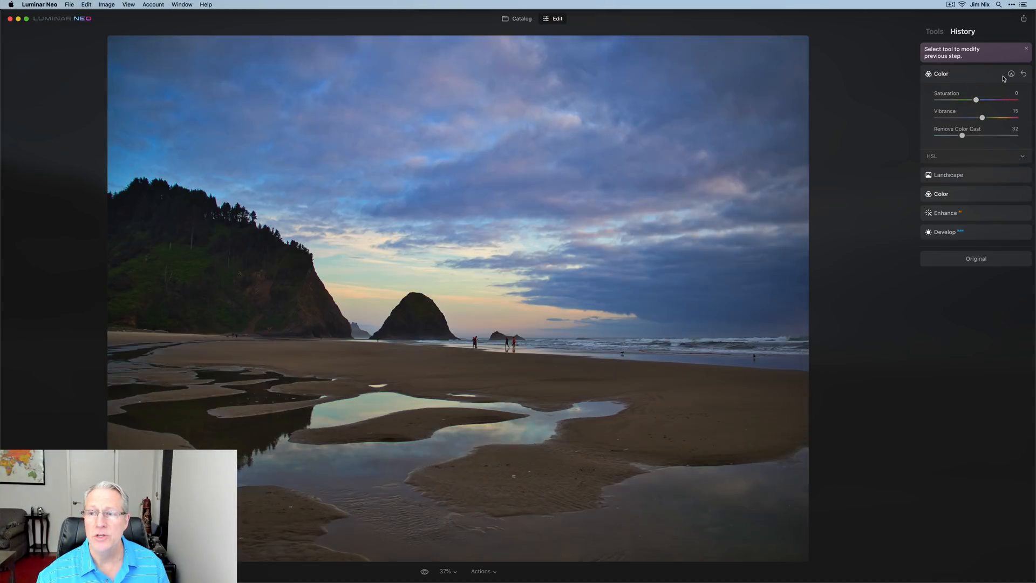
click(1012, 73)
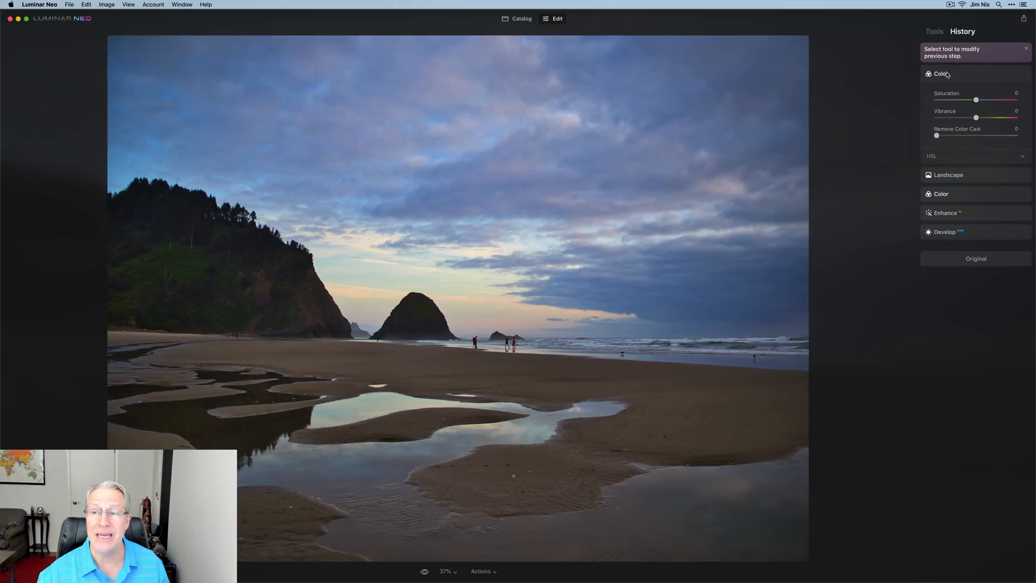
click(933, 32)
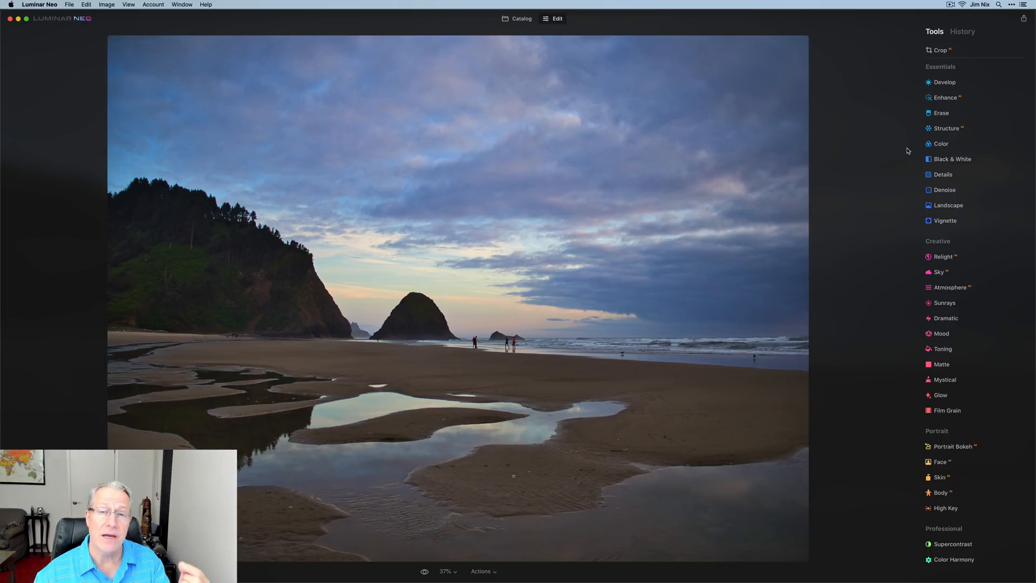
click(945, 82)
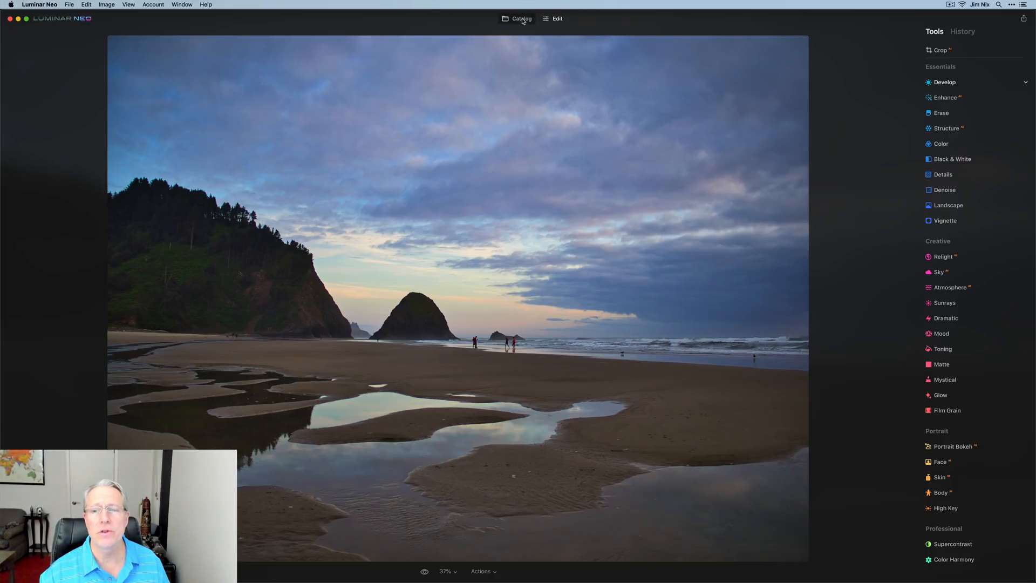
Step: Open the sunset photo and set Enhance Accent 63, Sky Enhancer 39 and Structure -34
click(521, 20)
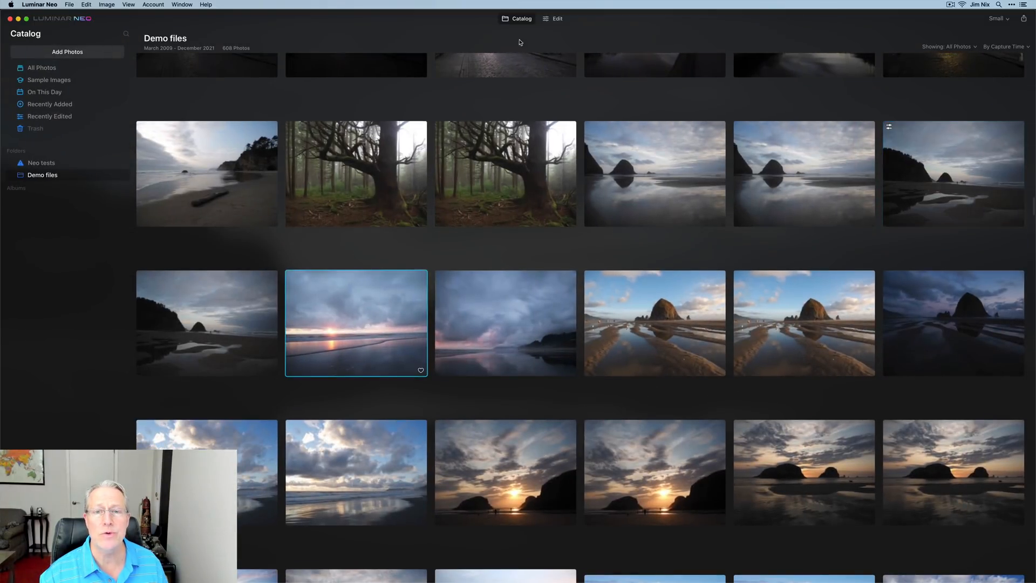
click(556, 19)
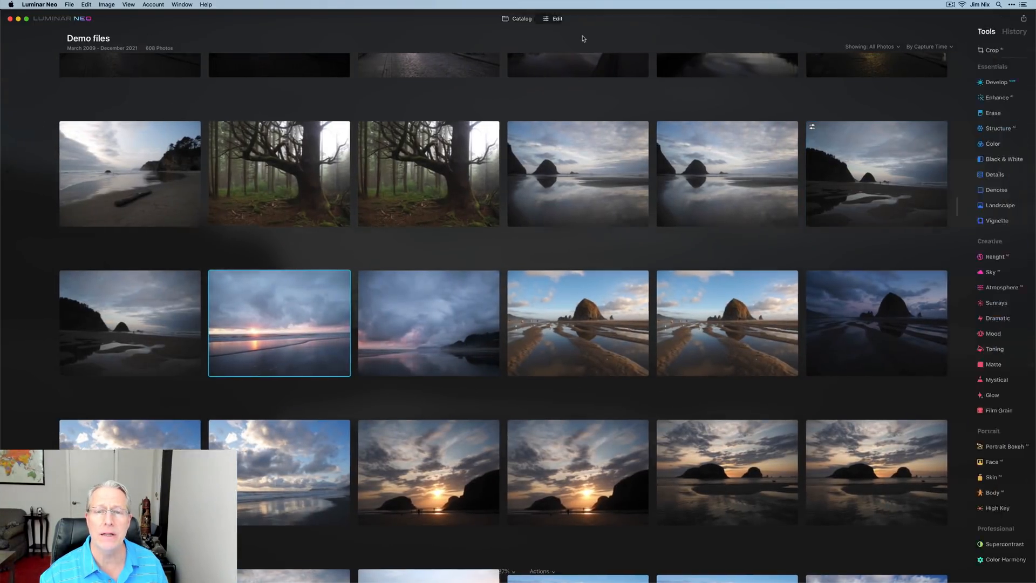
double_click(278, 323)
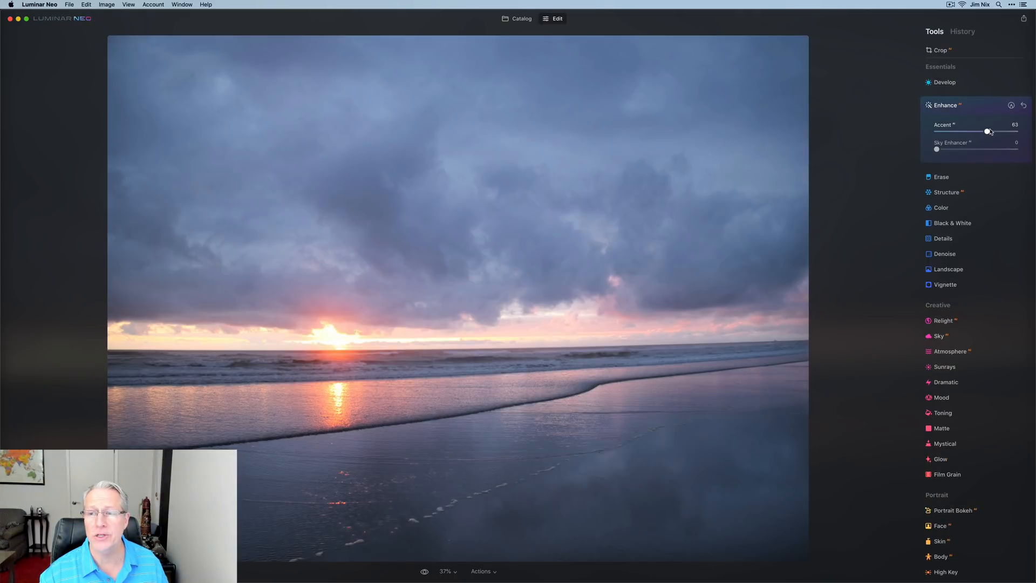
drag(936, 149, 967, 149)
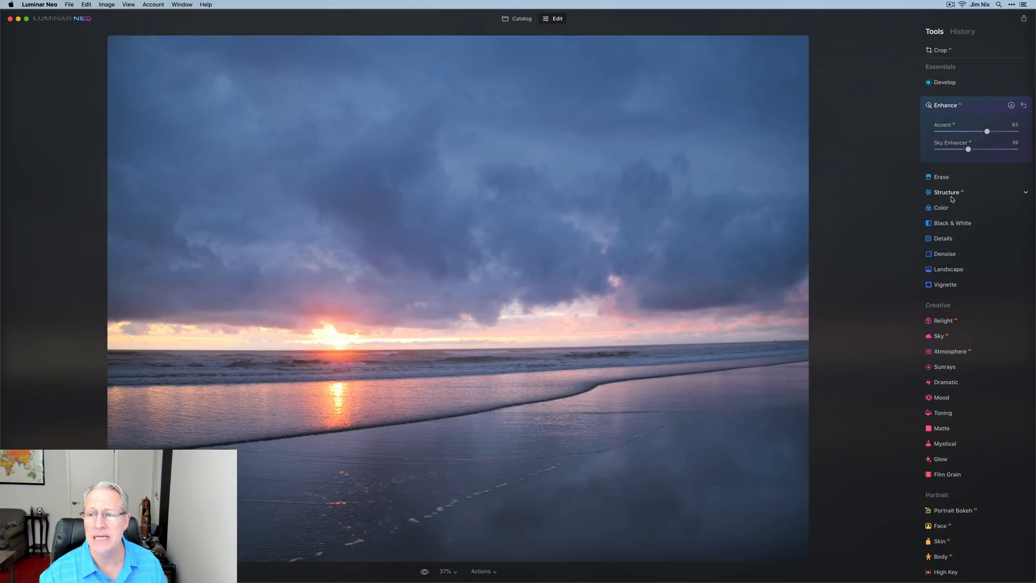
click(947, 192)
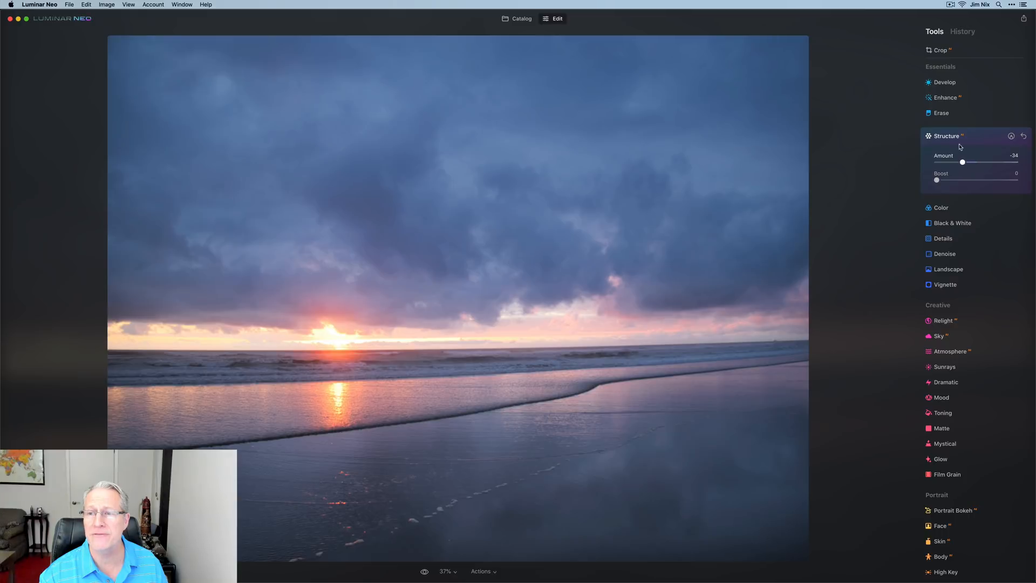
Step: In Develop set Exposure 0.55, Smart Contrast 26, Shadows 13, then return to the catalog
click(943, 82)
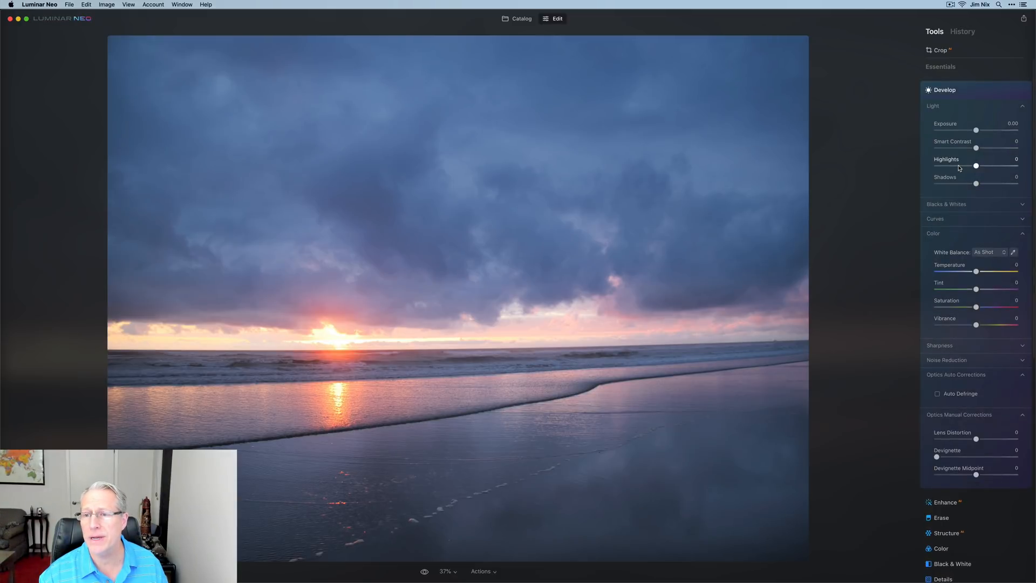
drag(975, 148, 986, 148)
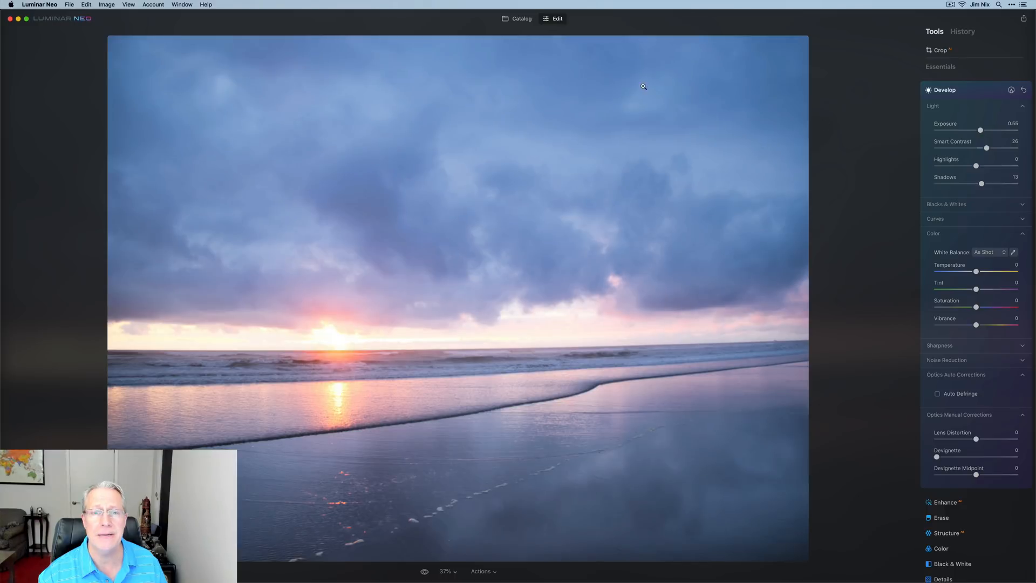
click(516, 19)
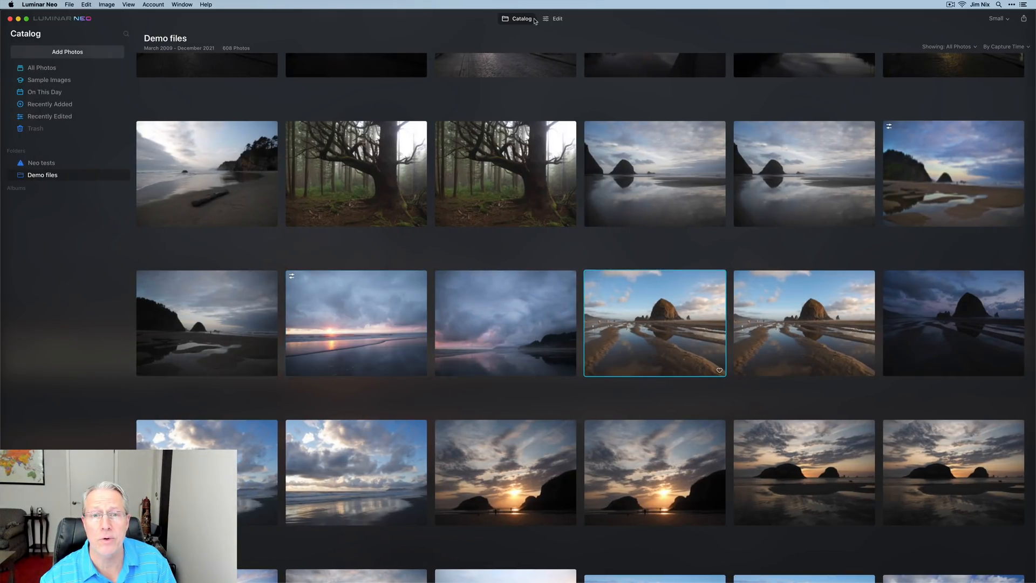
Step: Open the sea-stack tide-pool photo and set Accent 30, Structure 10 and Vibrance 9
click(556, 19)
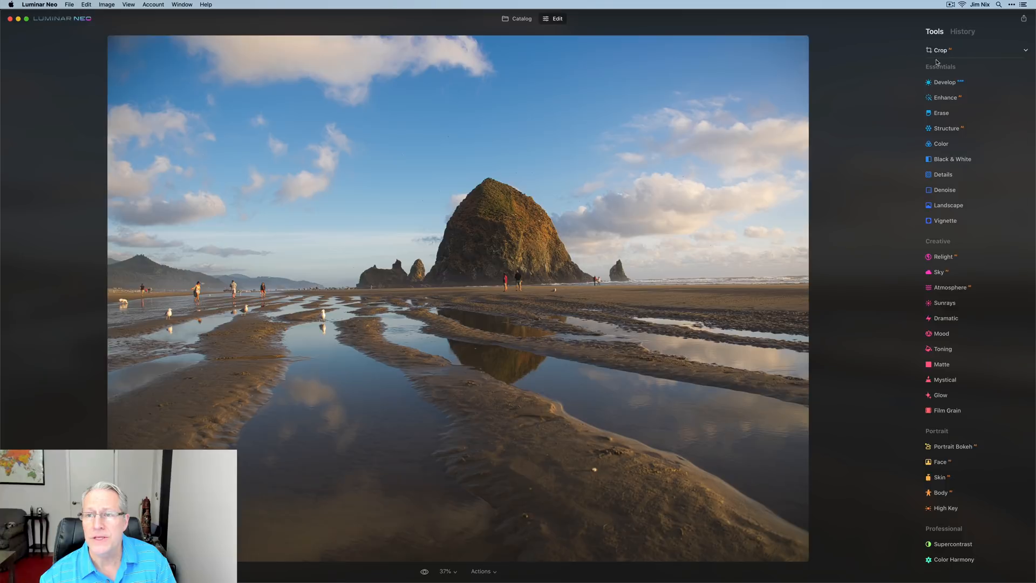
click(939, 50)
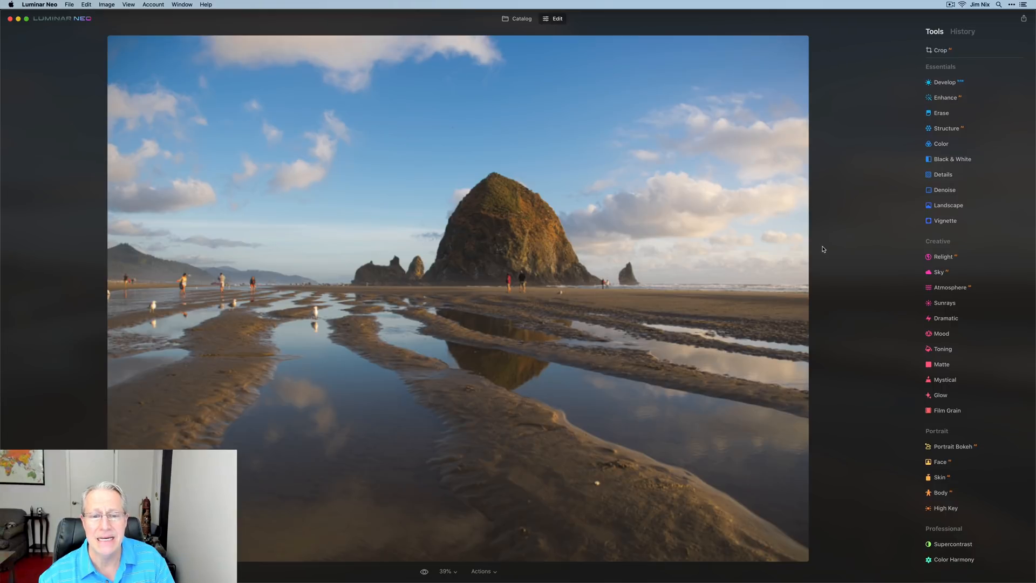
click(946, 97)
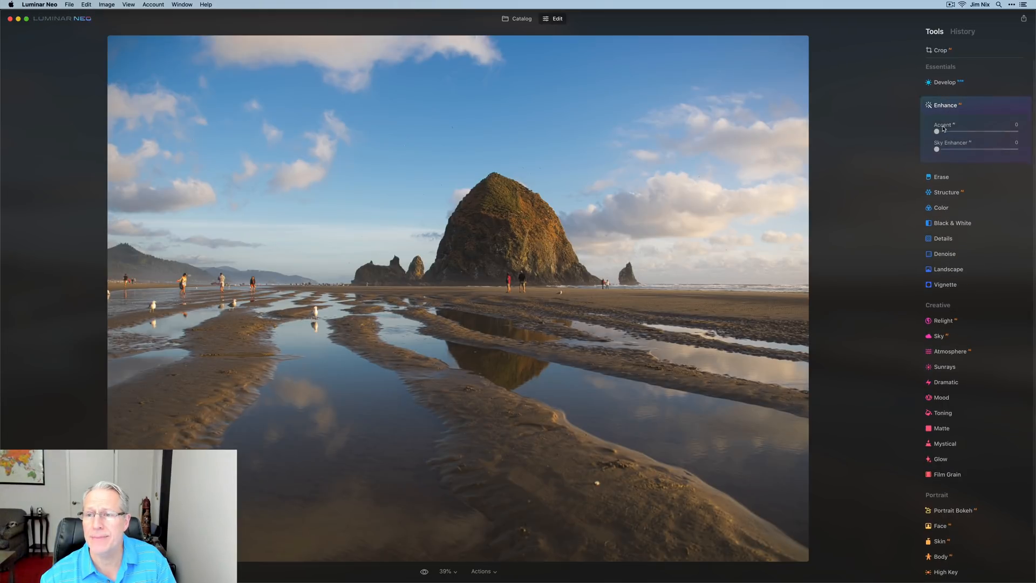
drag(937, 131, 960, 131)
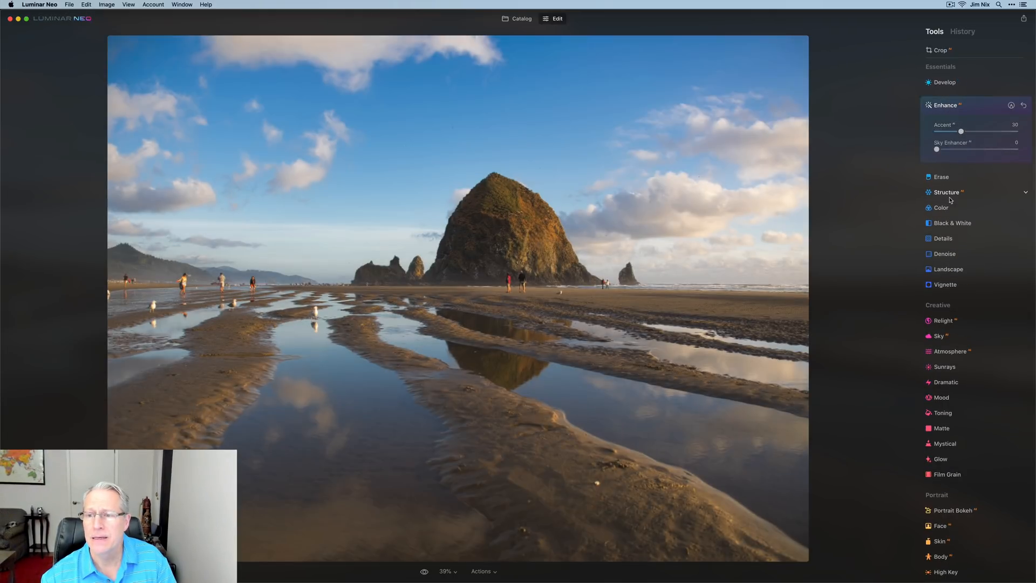
click(947, 192)
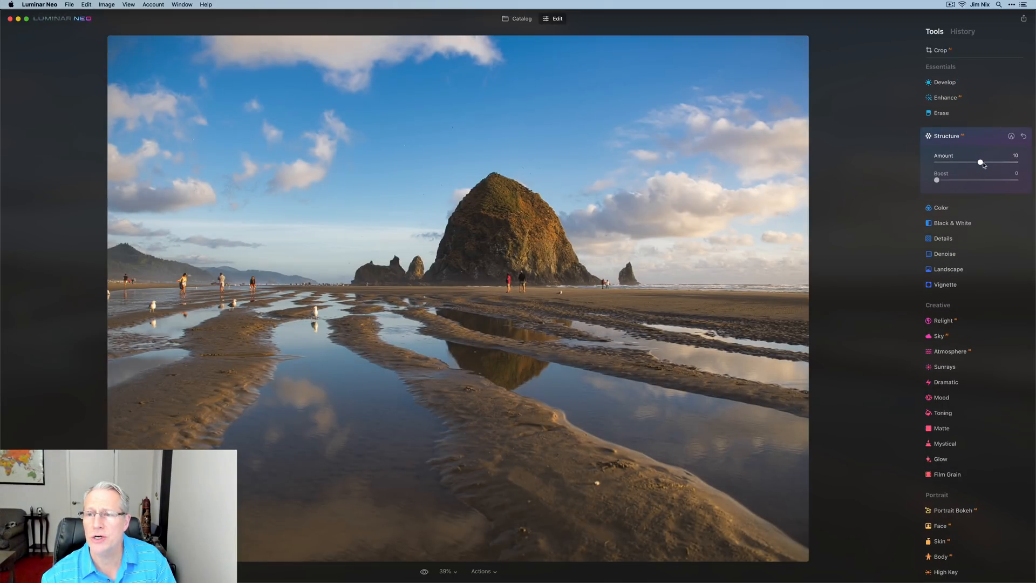
click(941, 207)
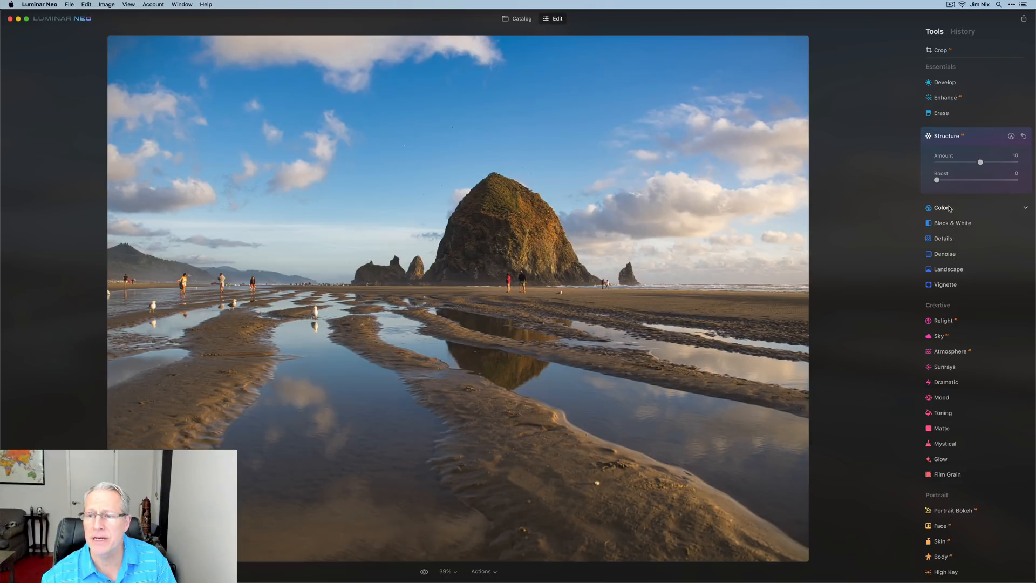
click(941, 208)
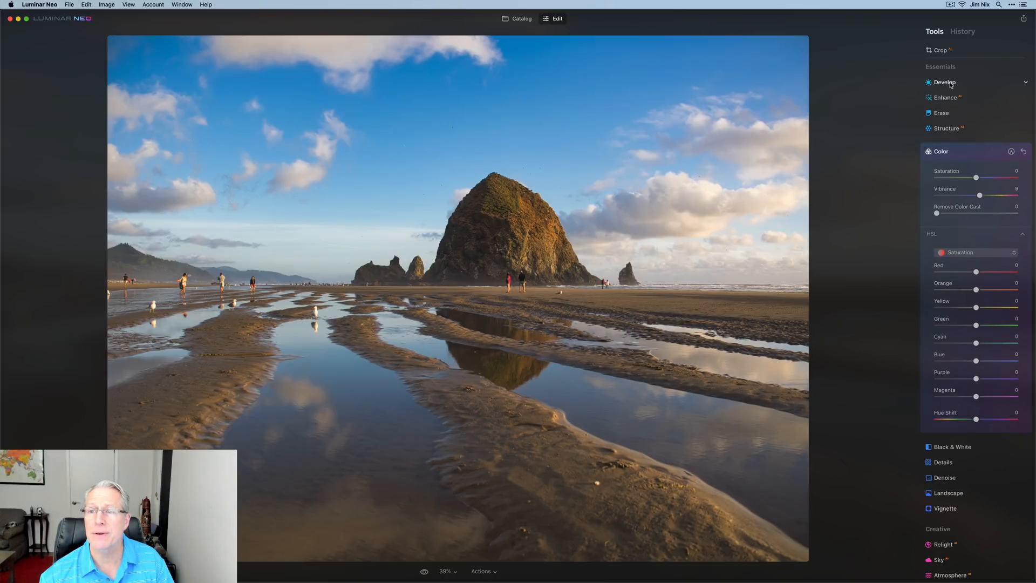
Step: In Develop set Temperature -13 and Tint 21, then return to the catalog
click(945, 82)
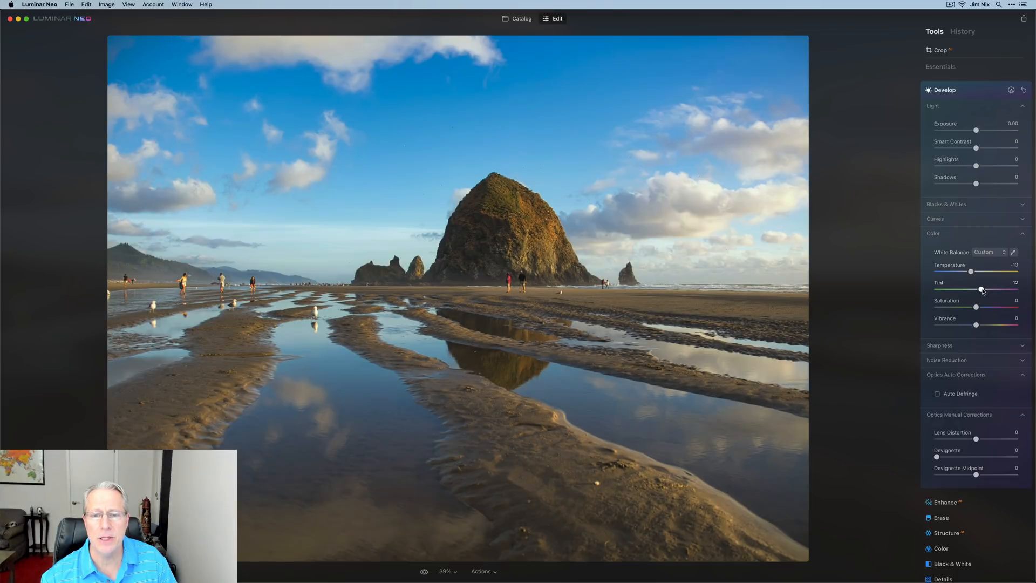
drag(981, 289, 984, 289)
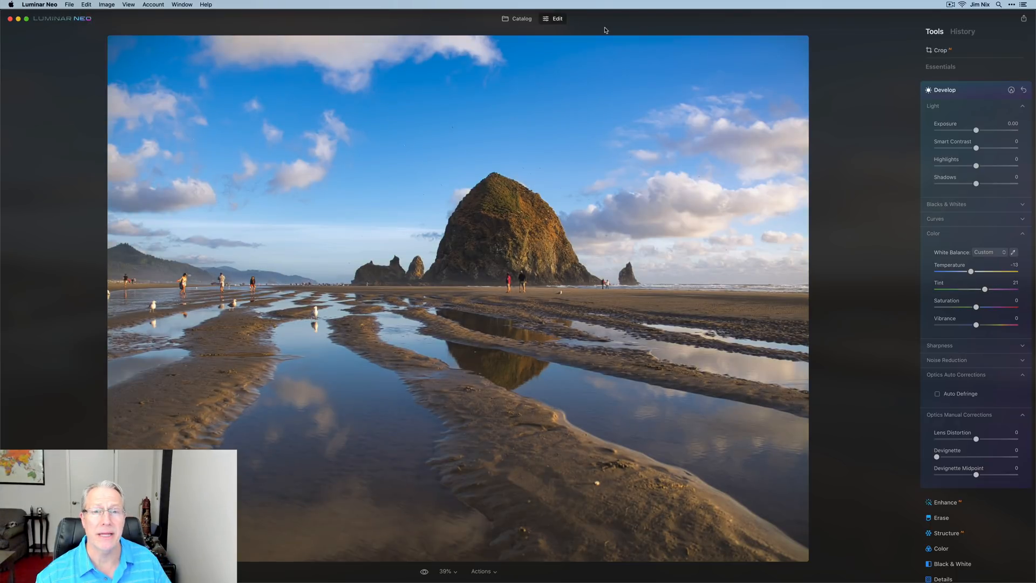
mouse_move(524, 209)
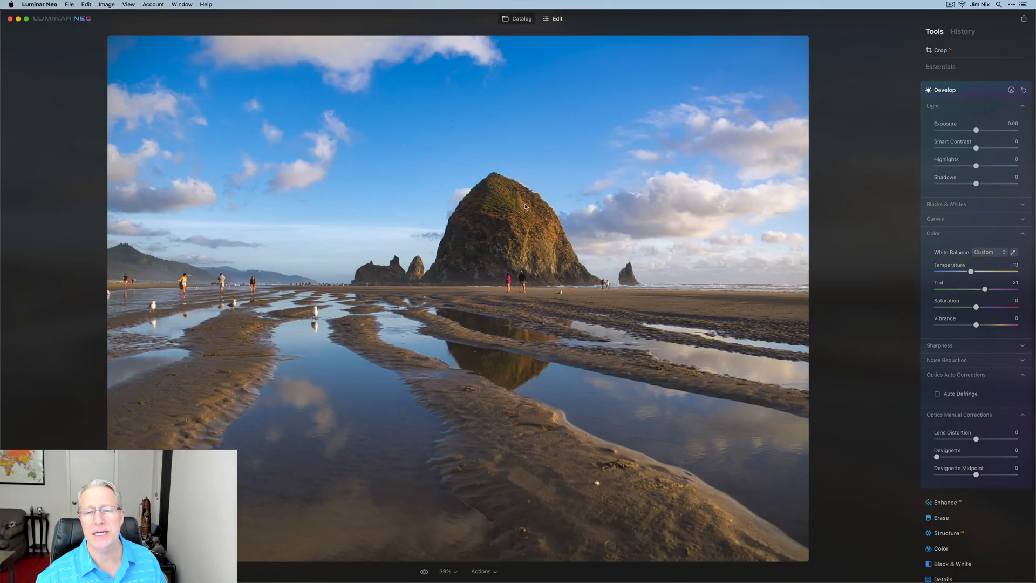
click(520, 18)
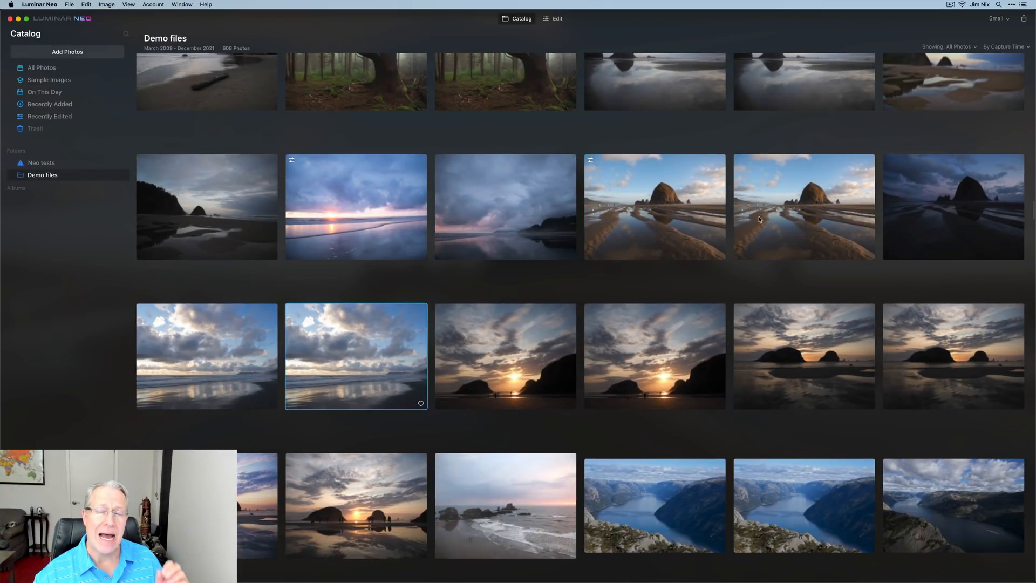
Step: Open the cloudy beach photo and set Develop Smart Contrast 24, Highlights -26, Shadows 32
click(554, 19)
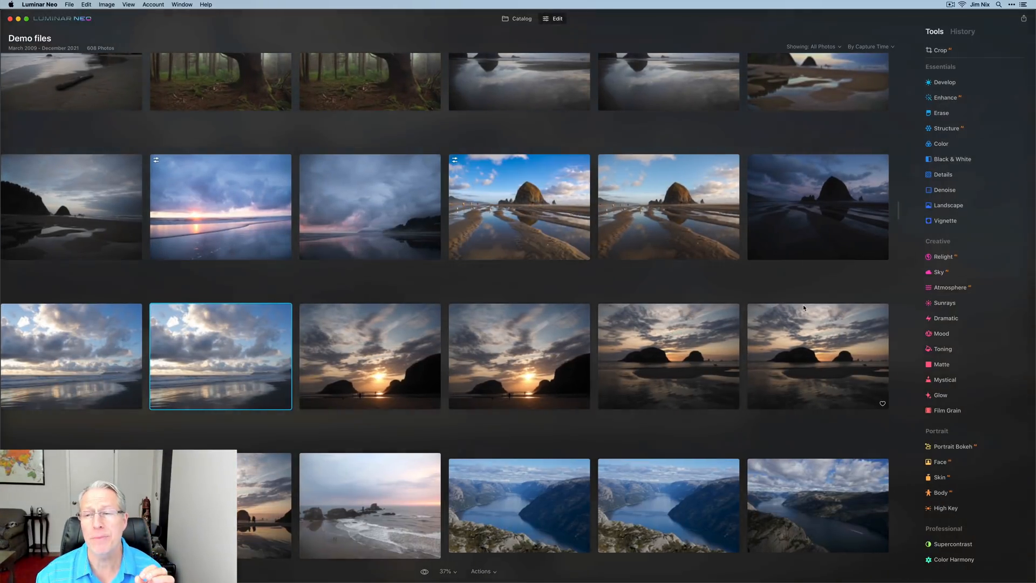
double_click(220, 356)
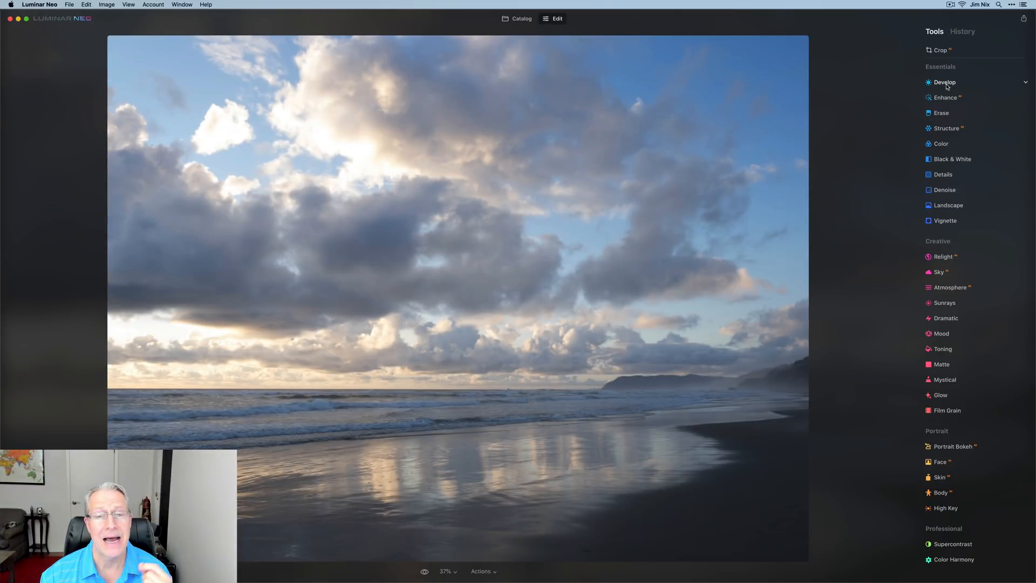
click(945, 82)
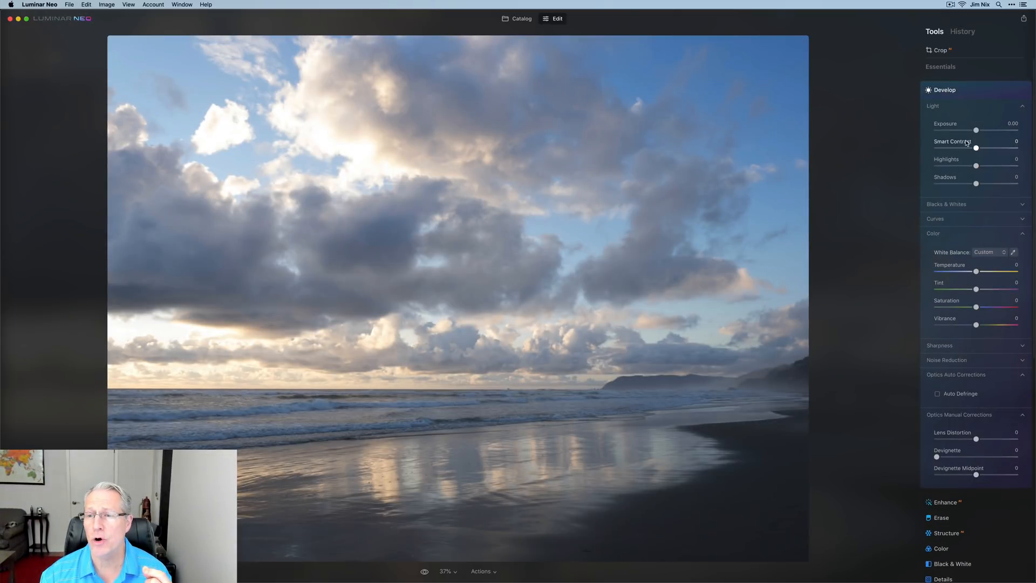
drag(975, 148, 985, 148)
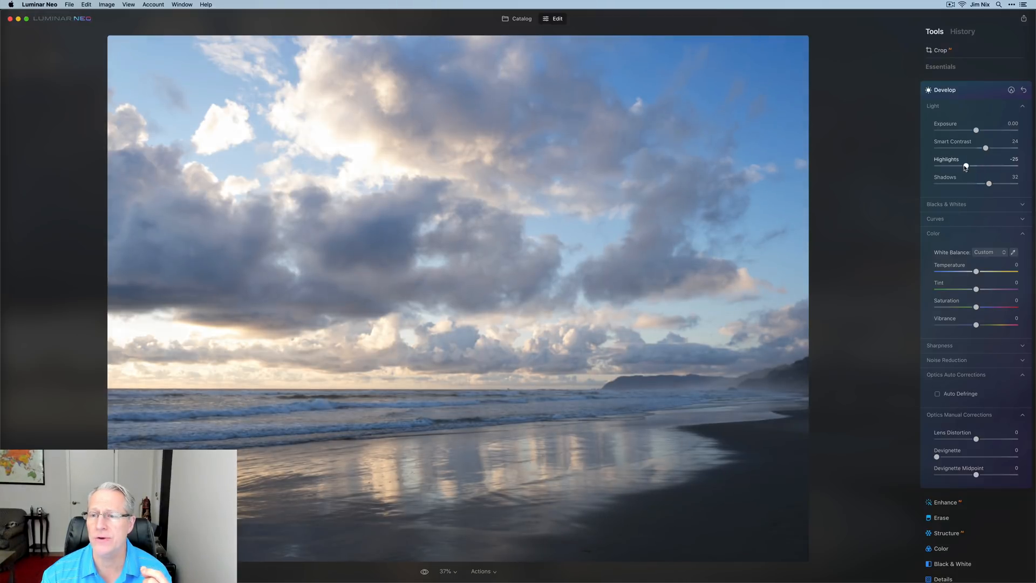
Step: Set Temperature 6, Tint 10 and Vibrance 11, then return to the catalog
drag(976, 272, 979, 272)
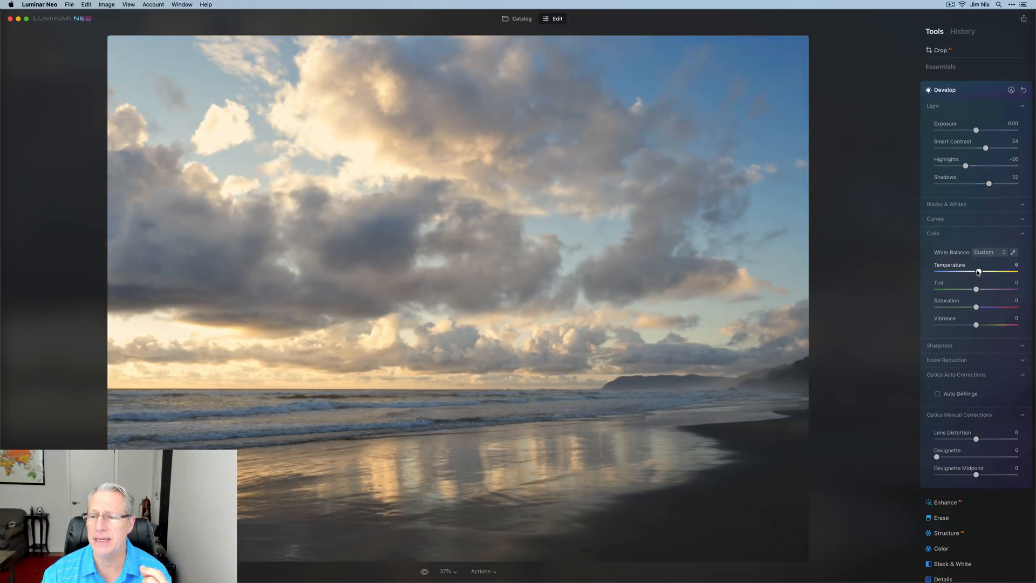
drag(976, 289, 980, 290)
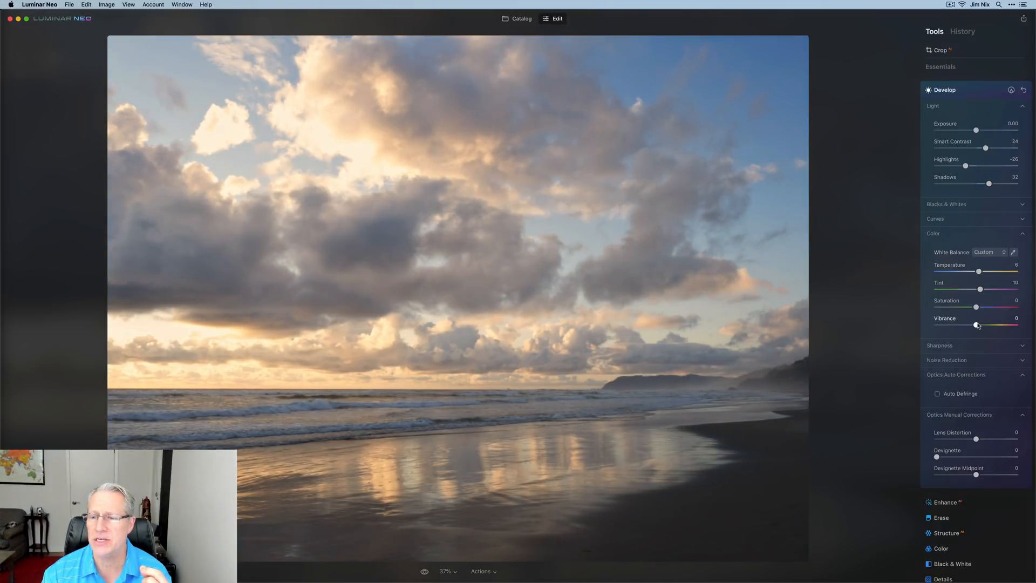
drag(976, 324, 980, 325)
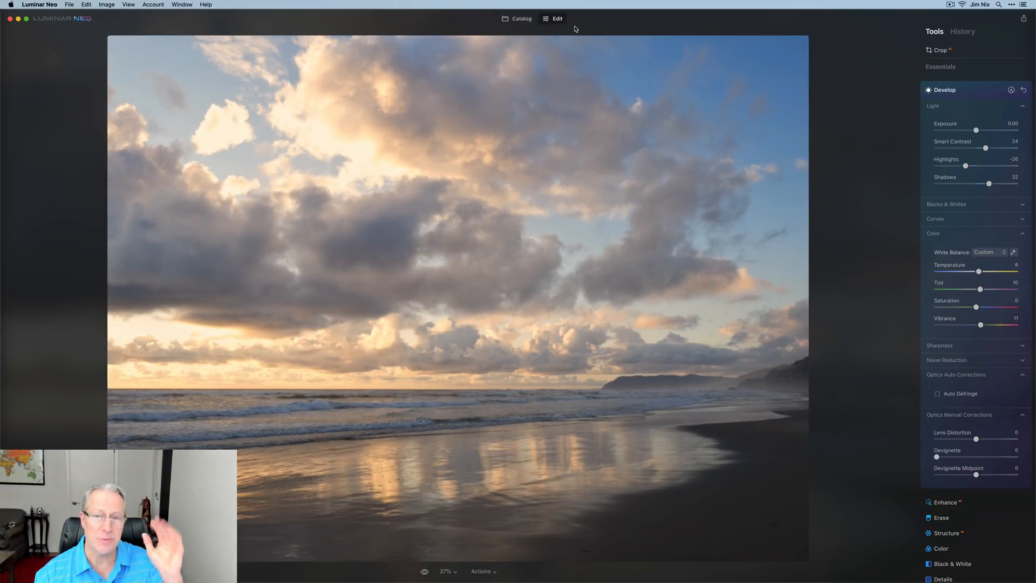
click(520, 18)
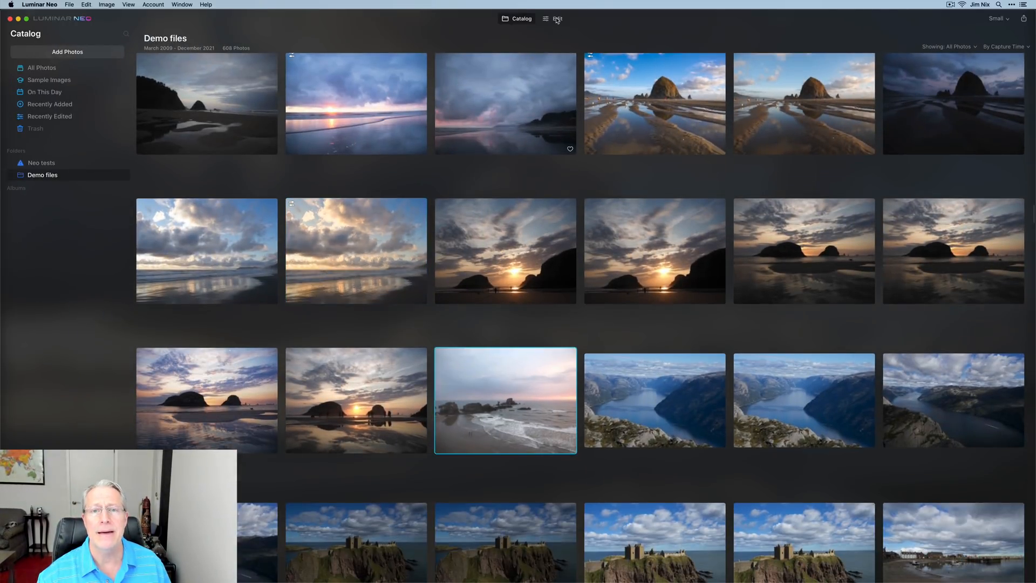
Step: Develop the sunset photo: Exposure -0.93, Smart Contrast 25, Shadows 18, Temperature 5291, Tint 21, Saturation 6, Vibrance 10
click(557, 20)
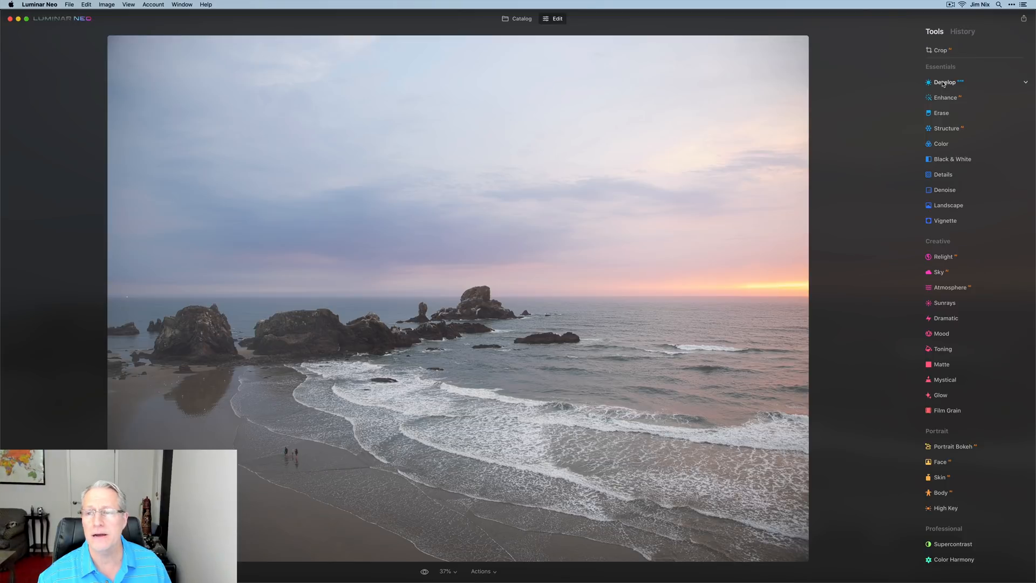
click(944, 82)
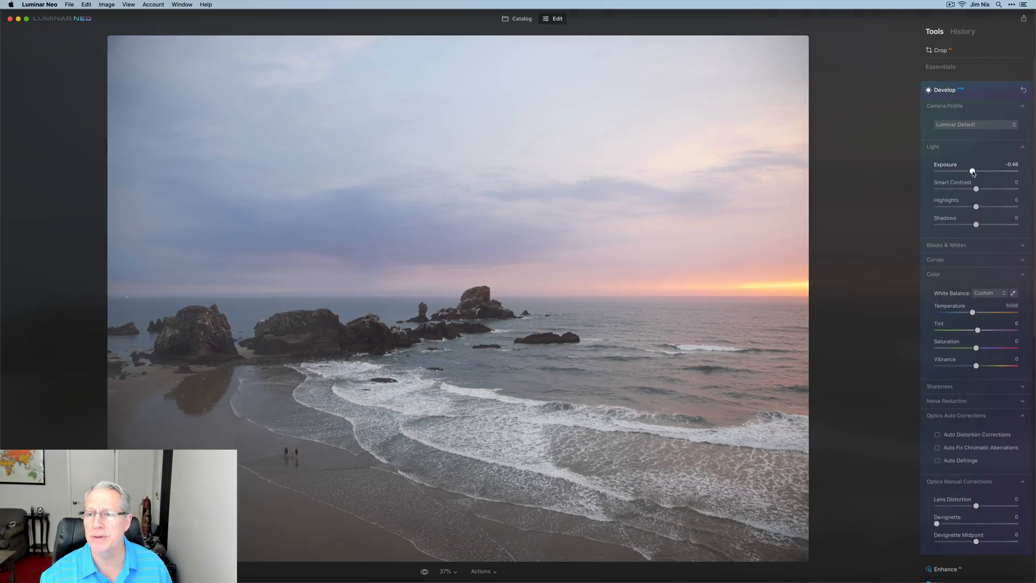
drag(976, 189, 982, 188)
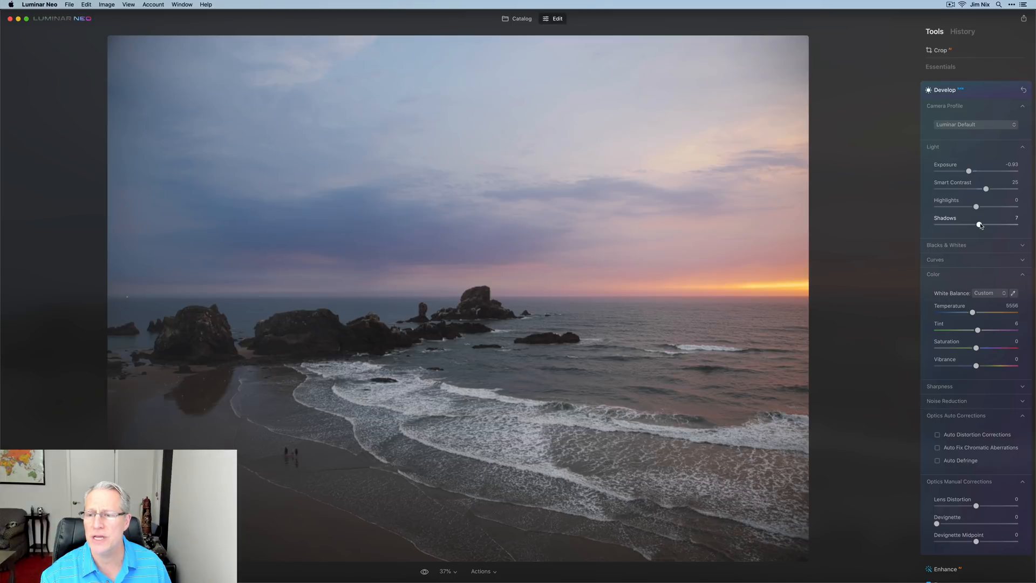
drag(991, 313, 971, 313)
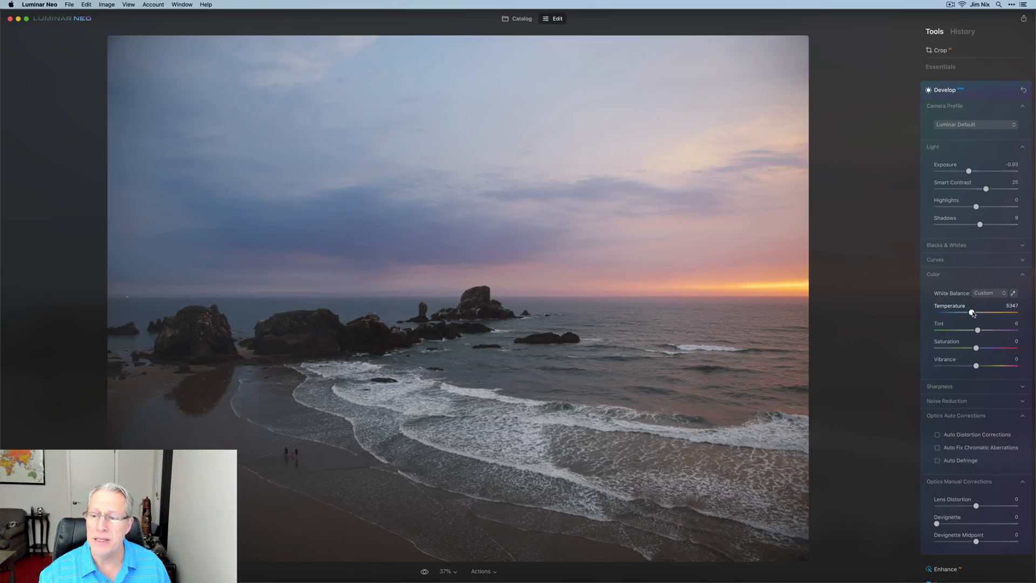
drag(978, 330, 981, 330)
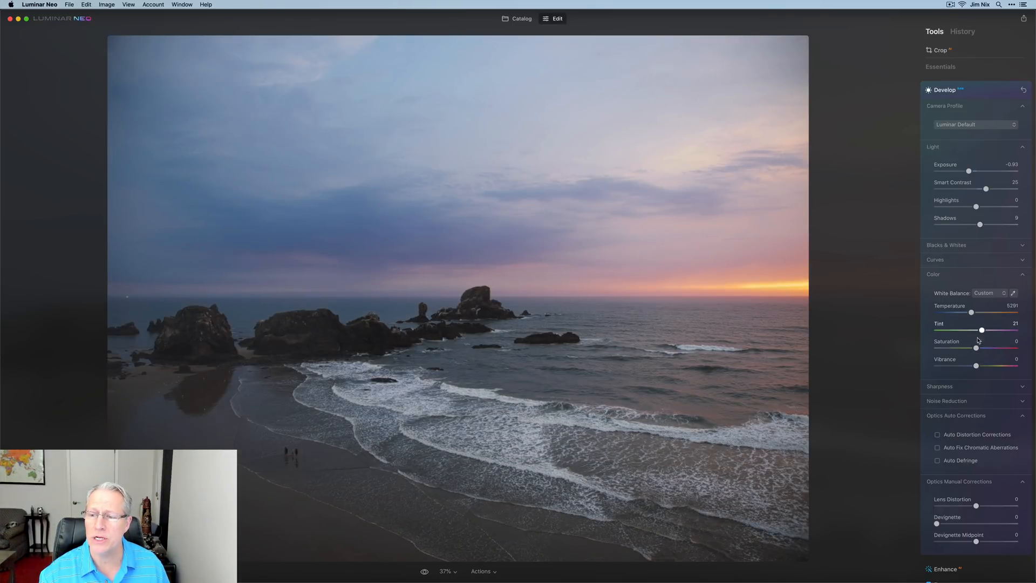
drag(976, 349, 978, 349)
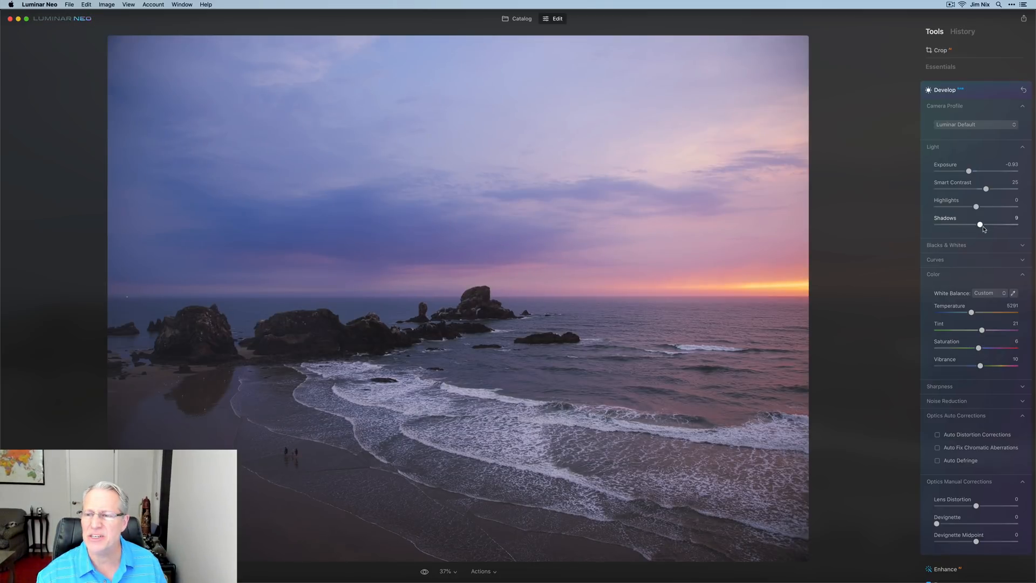
drag(979, 224, 984, 224)
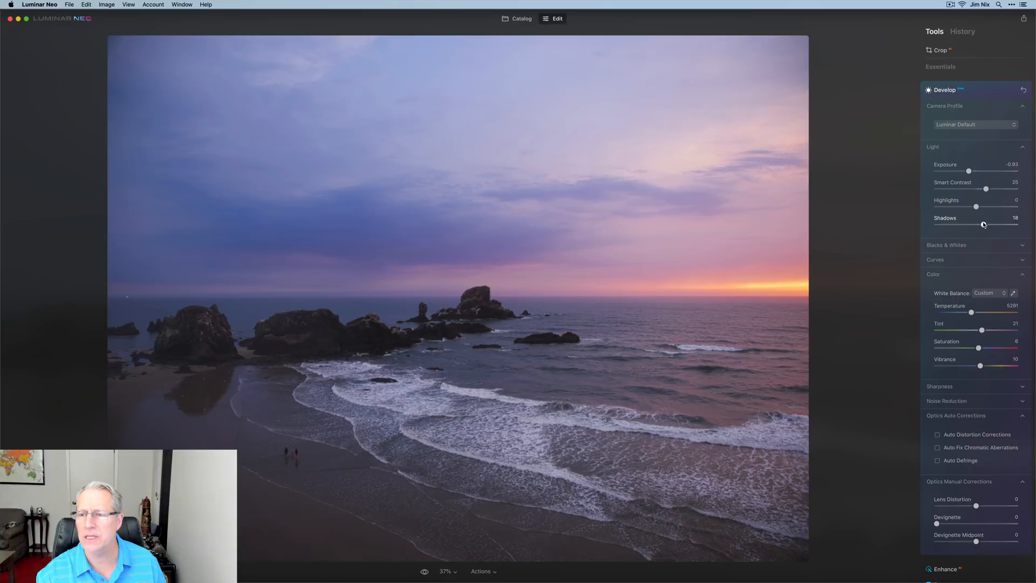
click(945, 90)
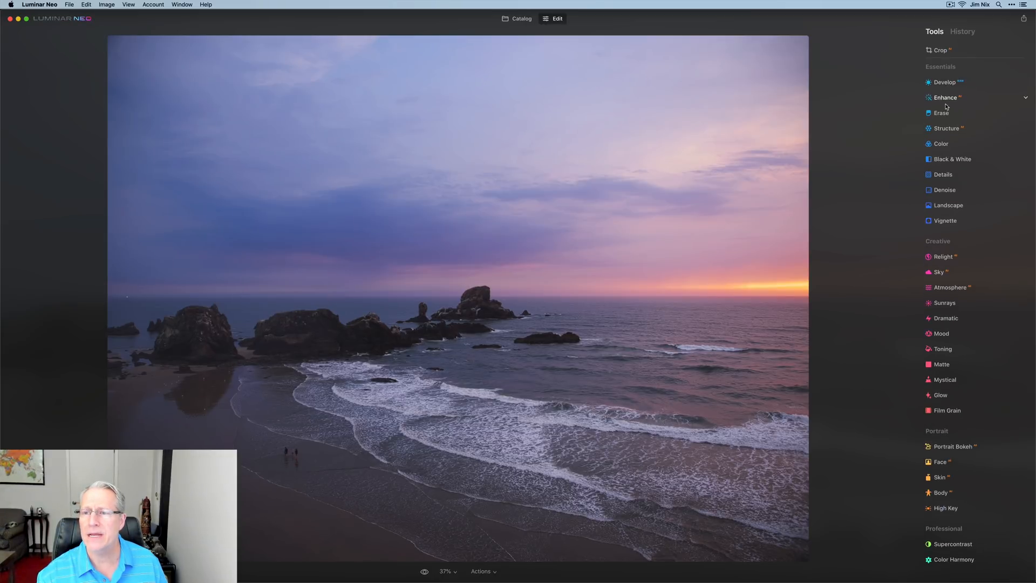
Step: Raise Enhance Accent to 37 and return to the catalog
click(945, 97)
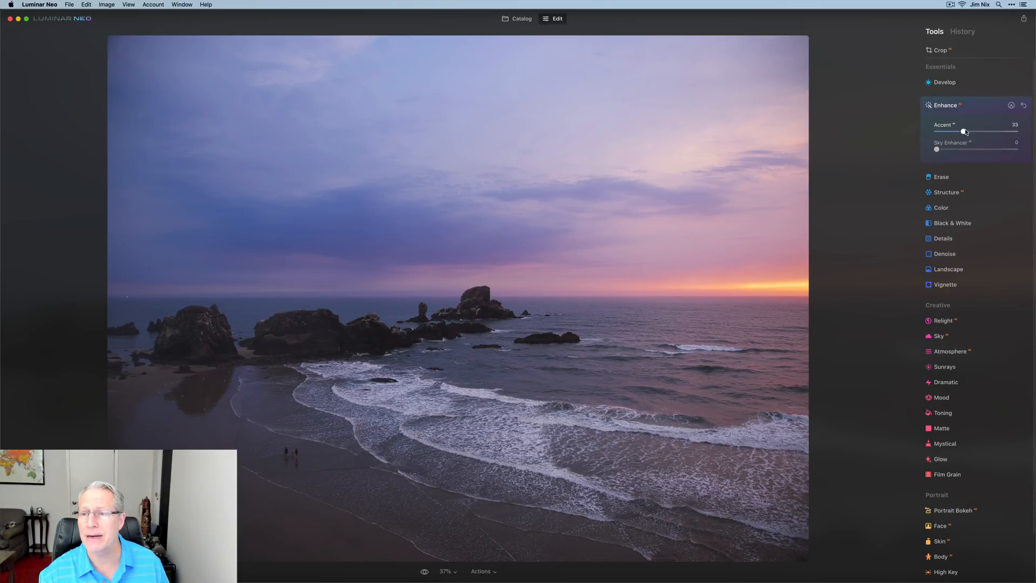
drag(964, 130, 966, 131)
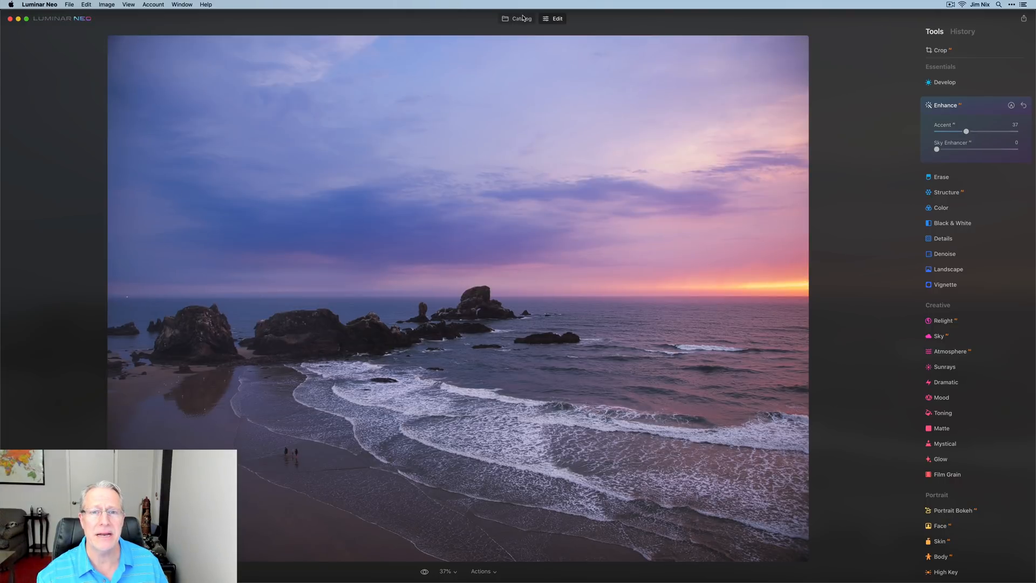
click(522, 19)
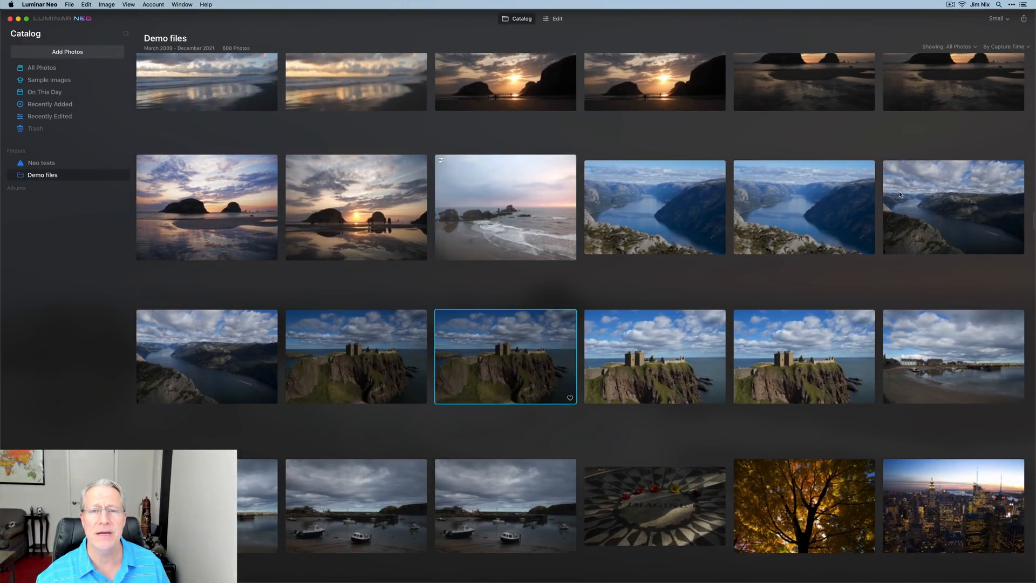
Step: Develop the castle photo with Exposure 1.31, Smart Contrast 20 and Highlights -16
double_click(505, 356)
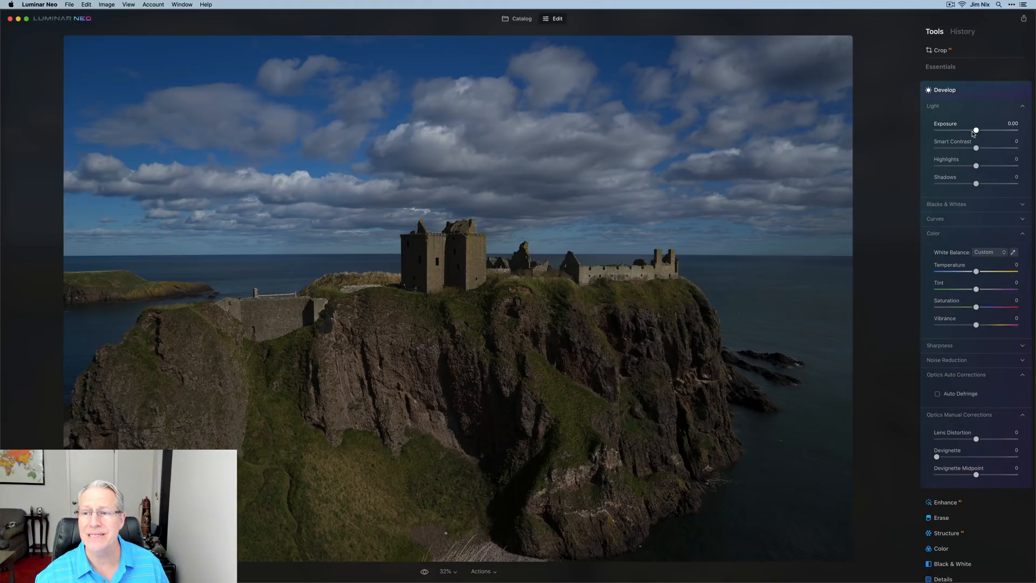
drag(976, 131, 986, 131)
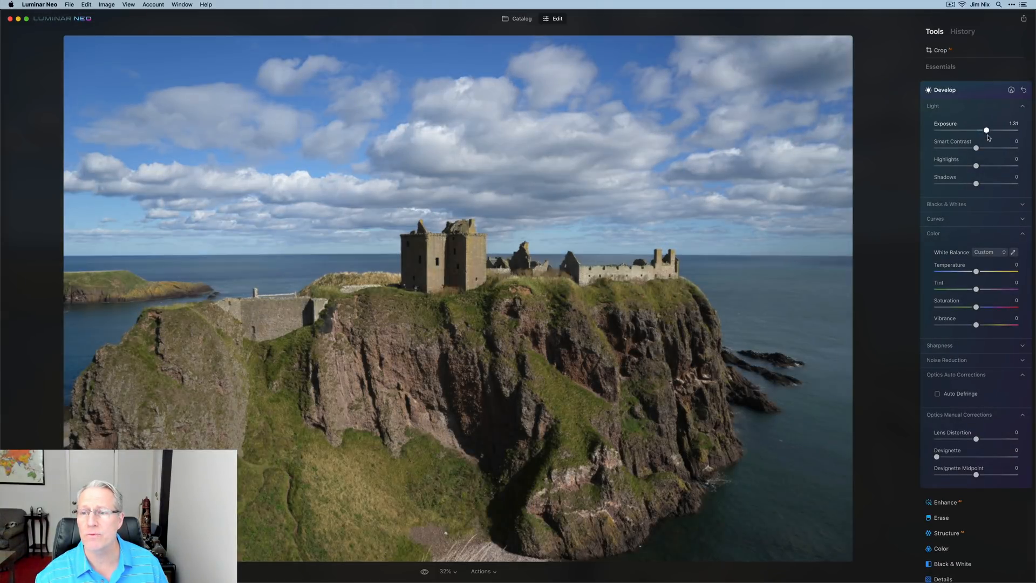
drag(975, 148, 997, 147)
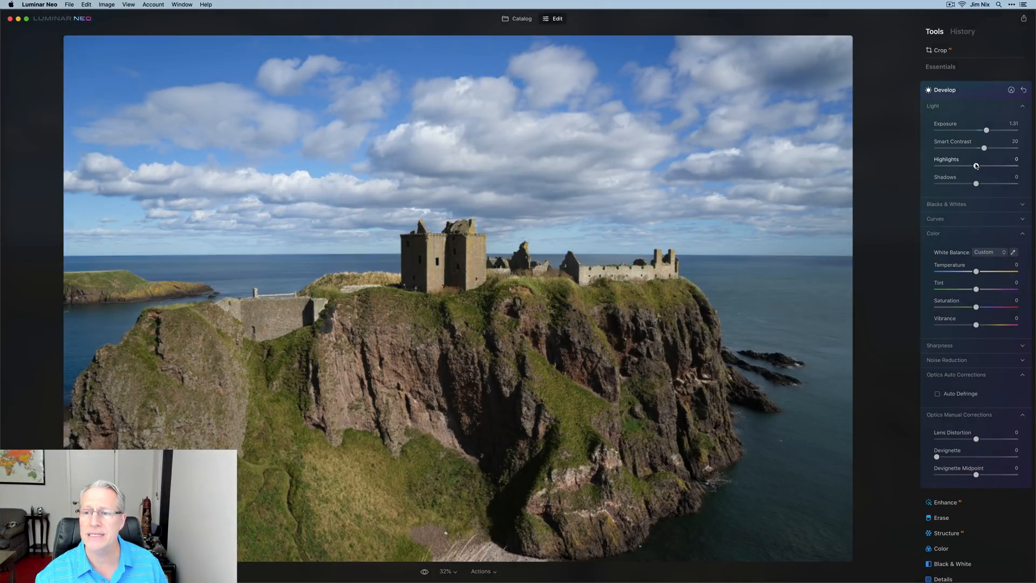
drag(984, 165, 970, 165)
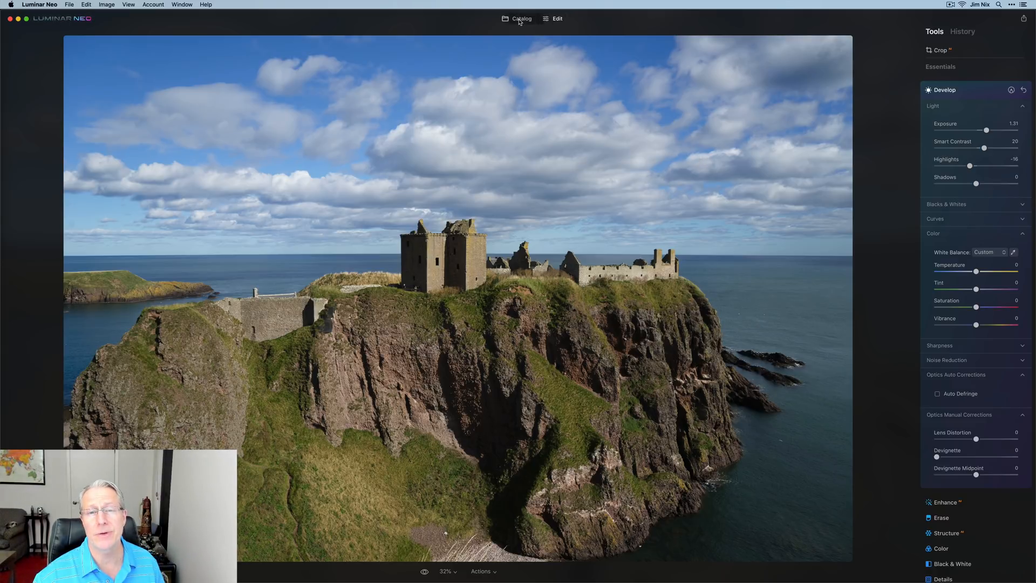
click(521, 19)
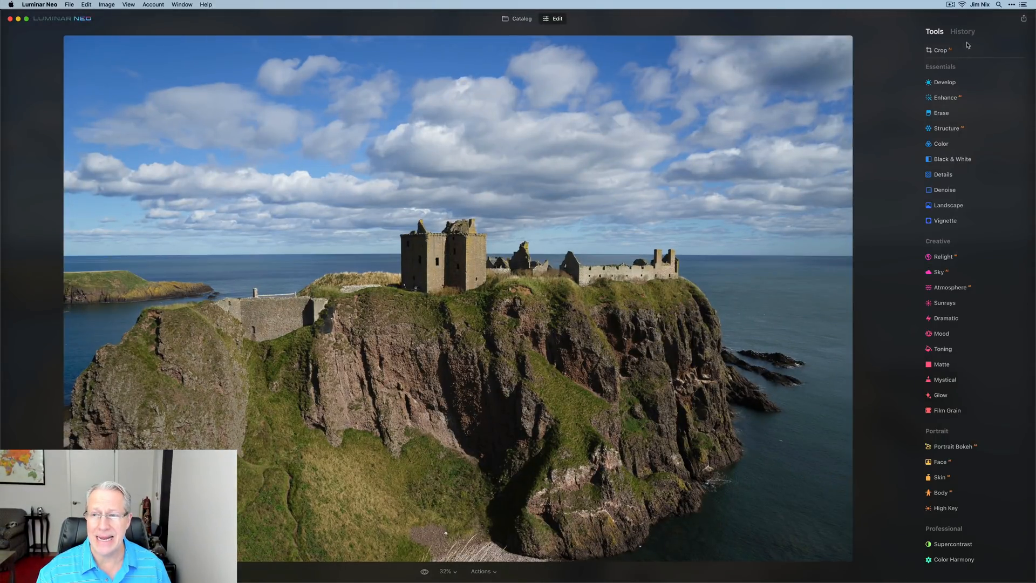
click(962, 30)
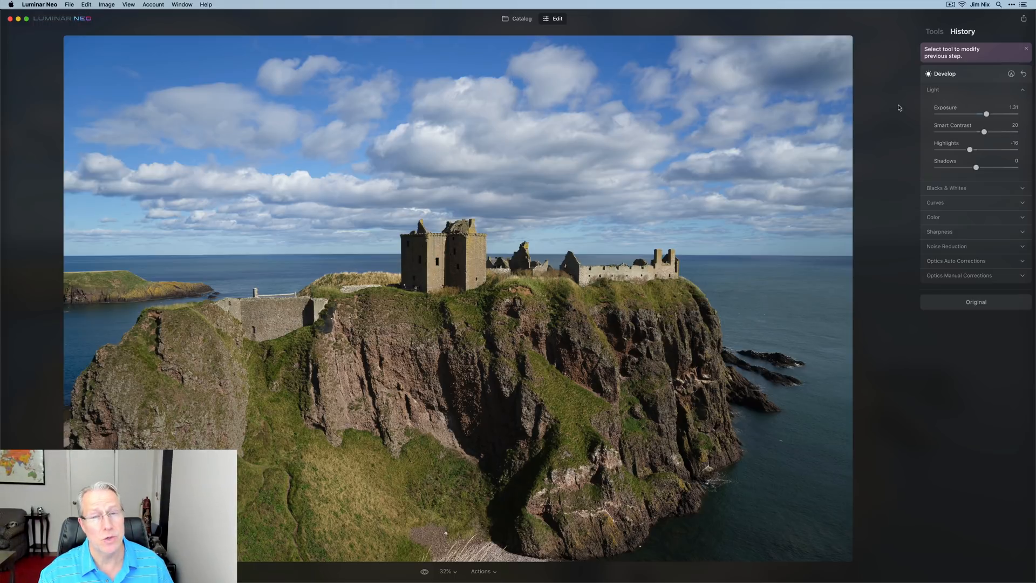
click(932, 30)
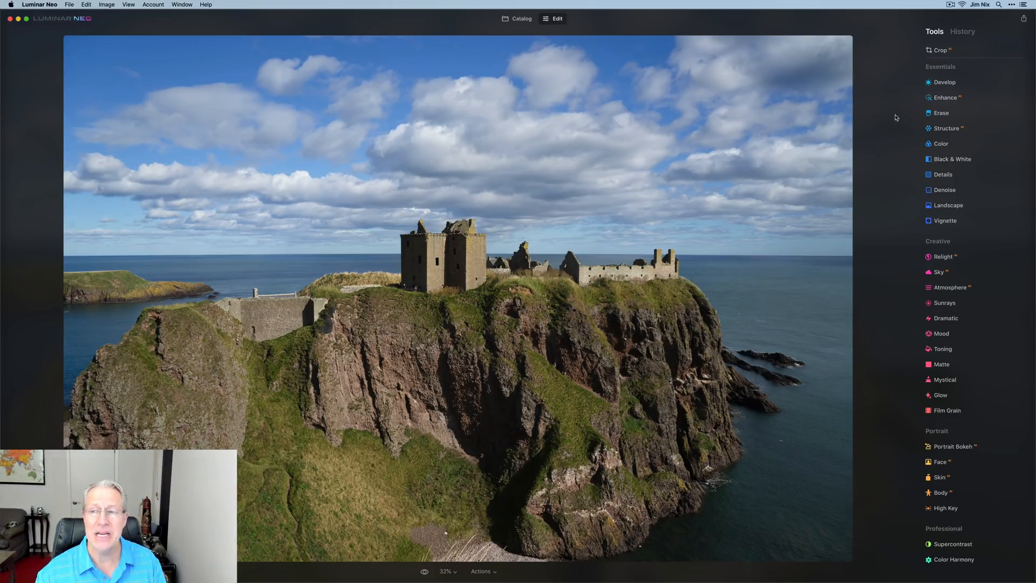